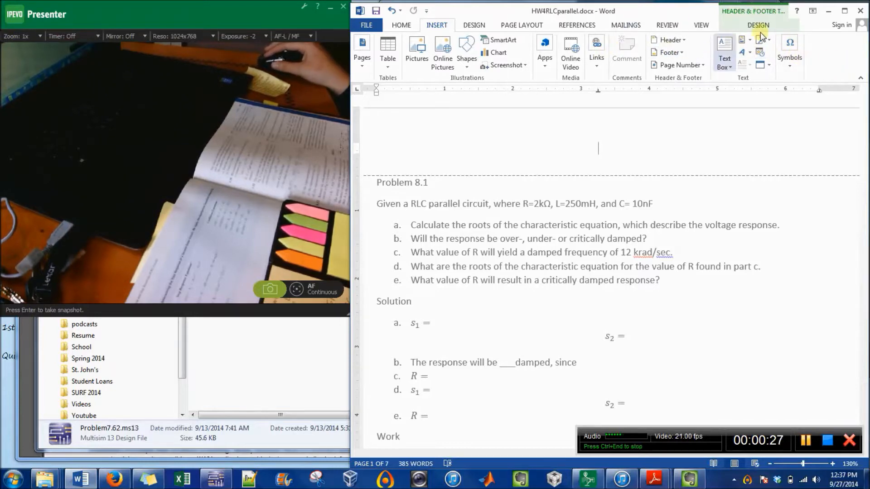
mouse_move(653, 198)
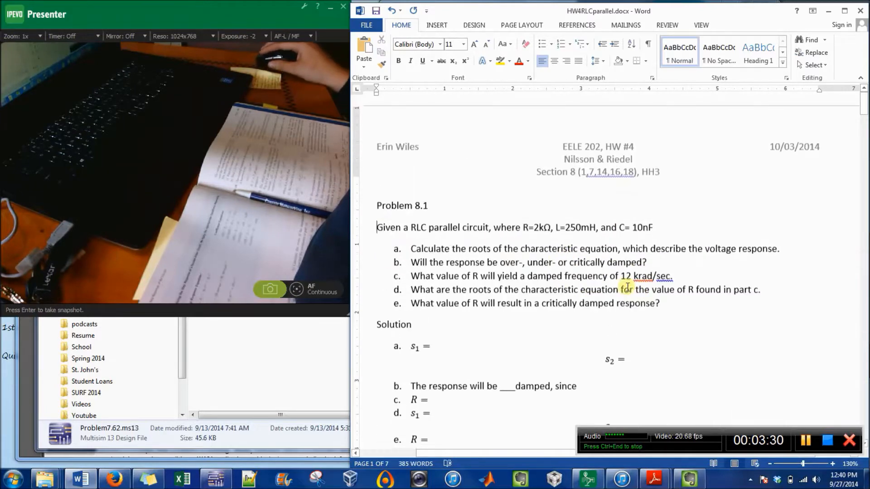
Scroll to Problem 8.1 and select the 'RLC parallel' circuit description
scroll("down", 3)
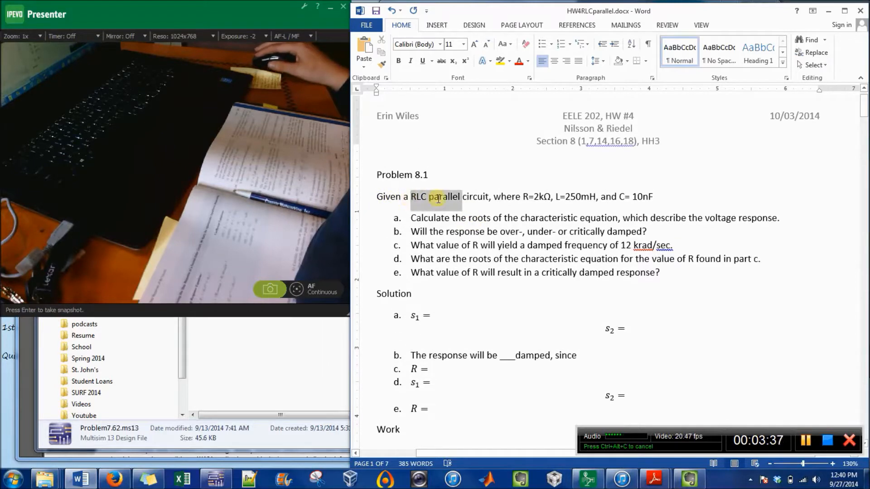
double_click(459, 218)
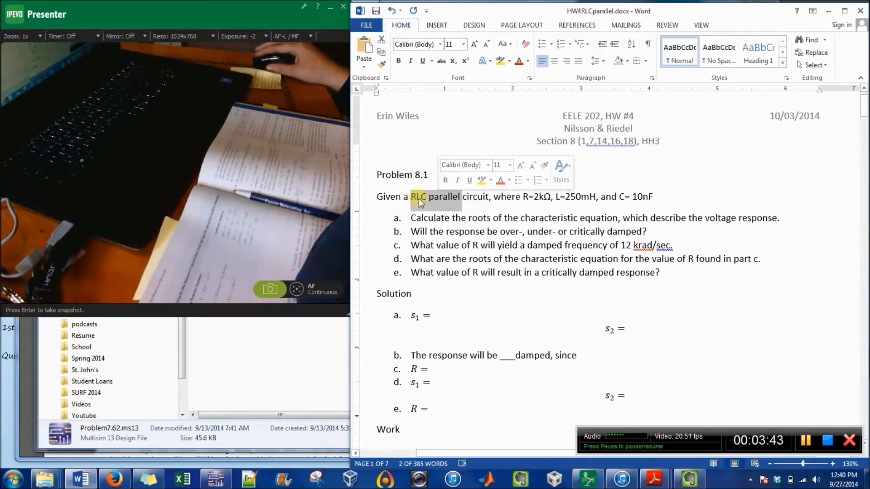
left_click_drag(418, 197, 459, 196)
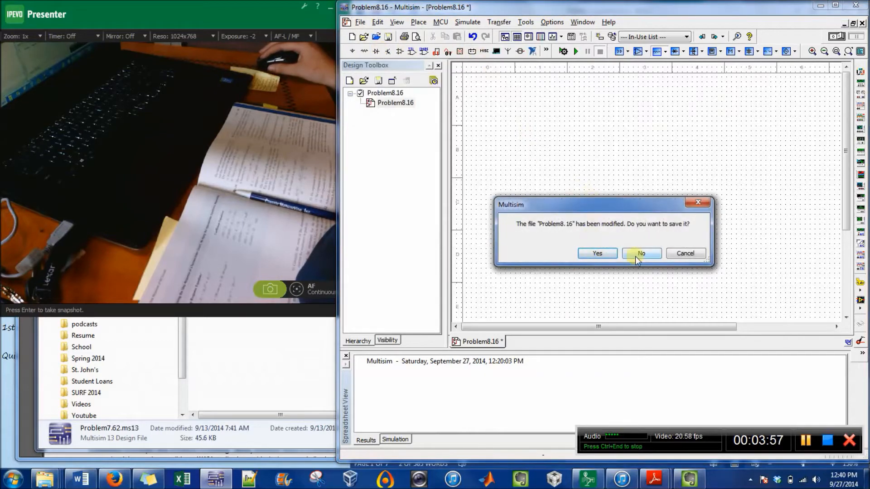
Discard Problem8.16 changes, open RLCparallel.ms13, and select capacitor C1
left_click(641, 253)
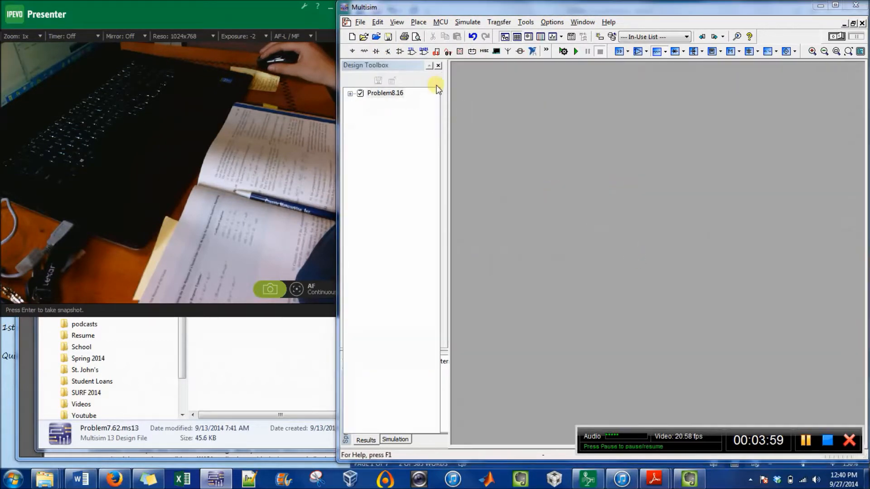
left_click(363, 36)
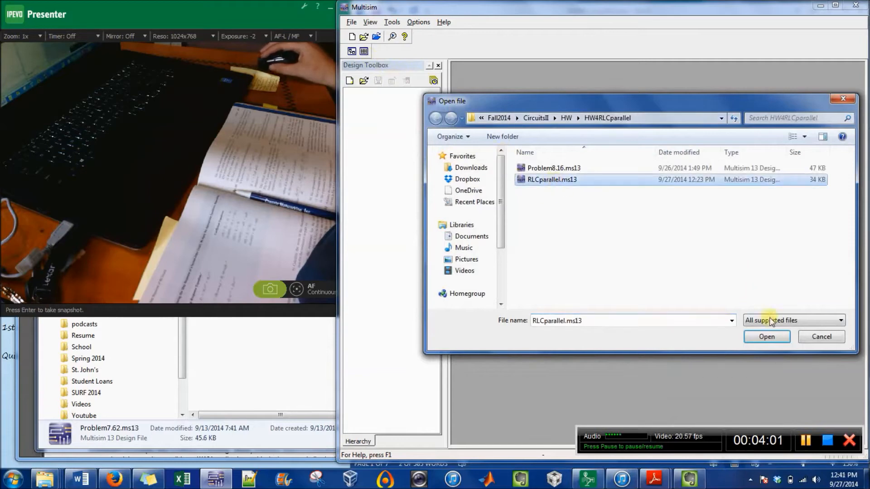
left_click(767, 337)
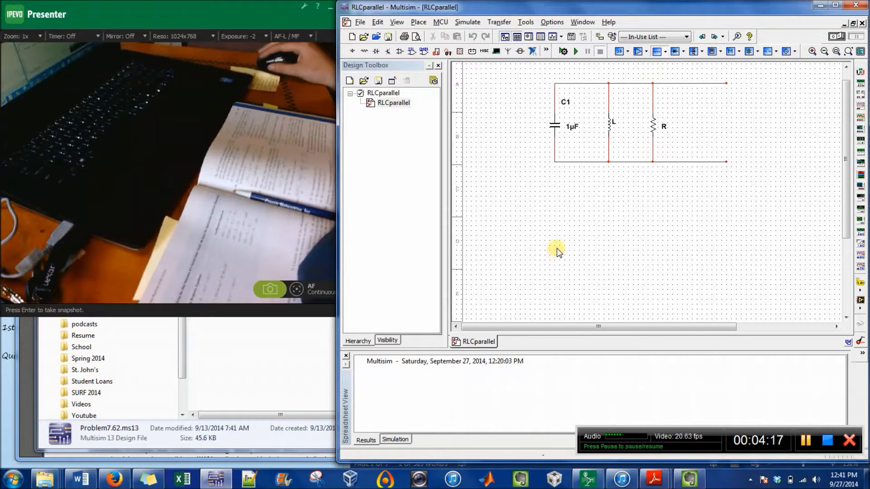
left_click(558, 126)
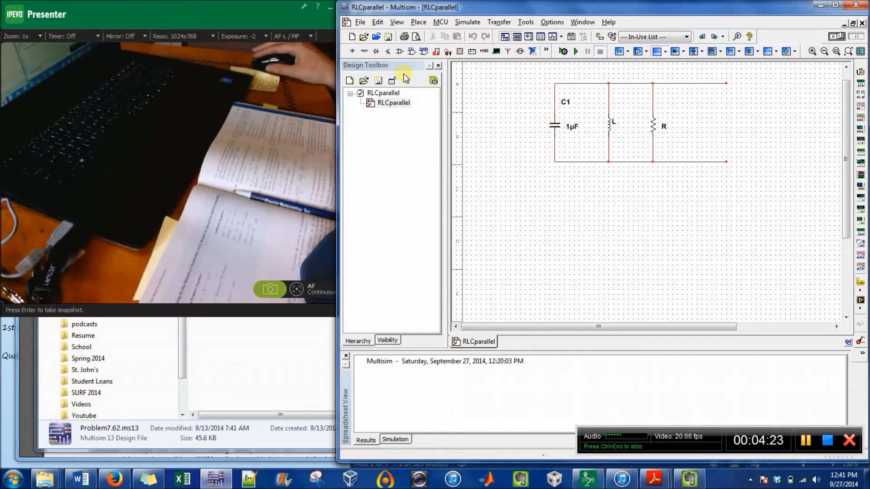
left_click(557, 126)
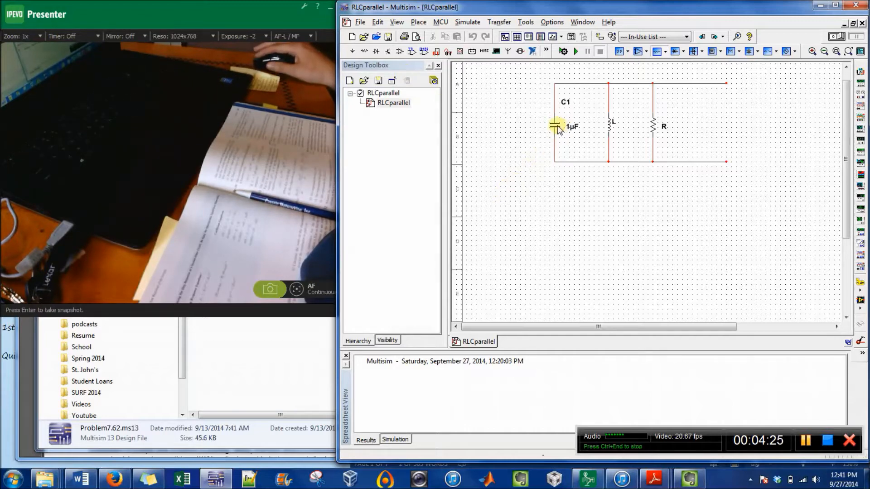
Set capacitor C1's RefDes to C and display only the reference designator
right_click(558, 126)
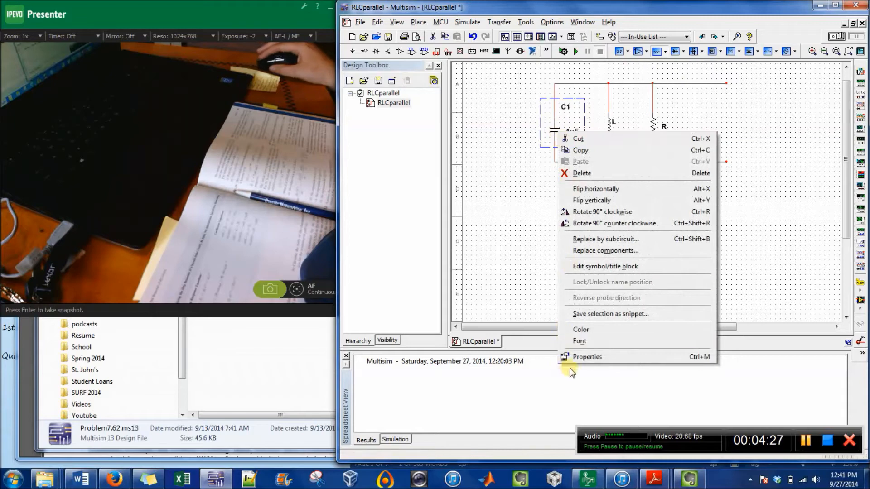
left_click(586, 357)
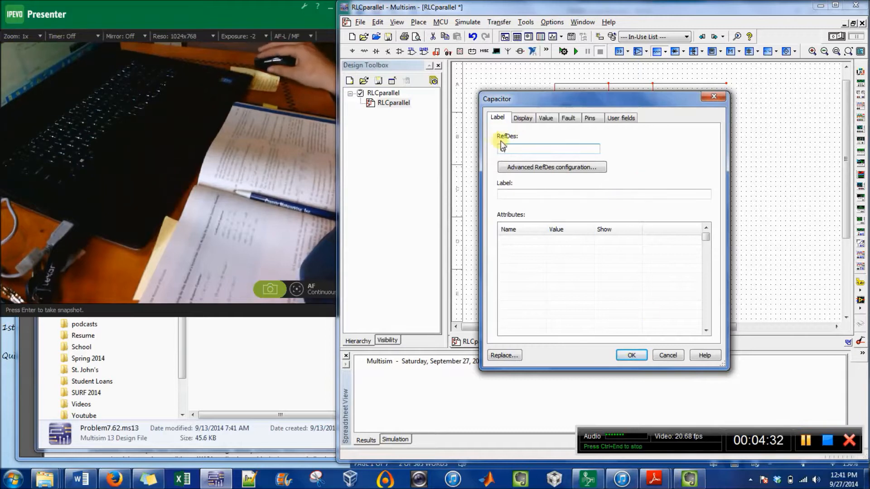
left_click(522, 118)
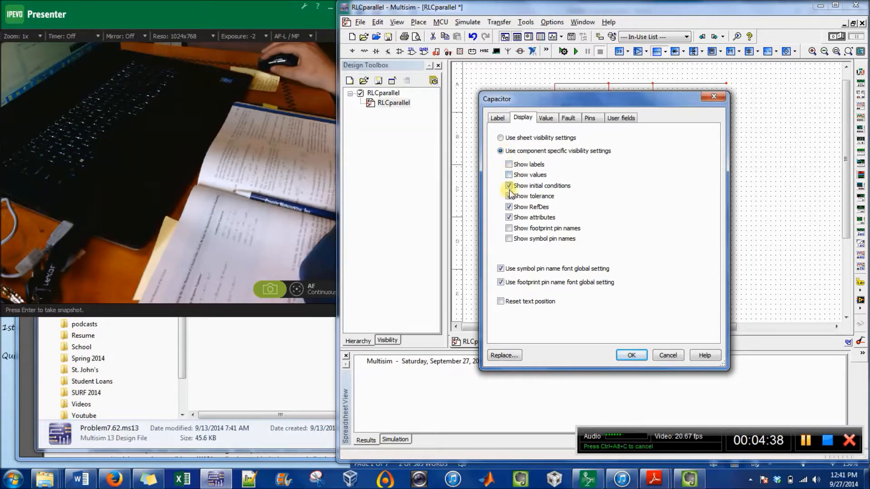
left_click(509, 186)
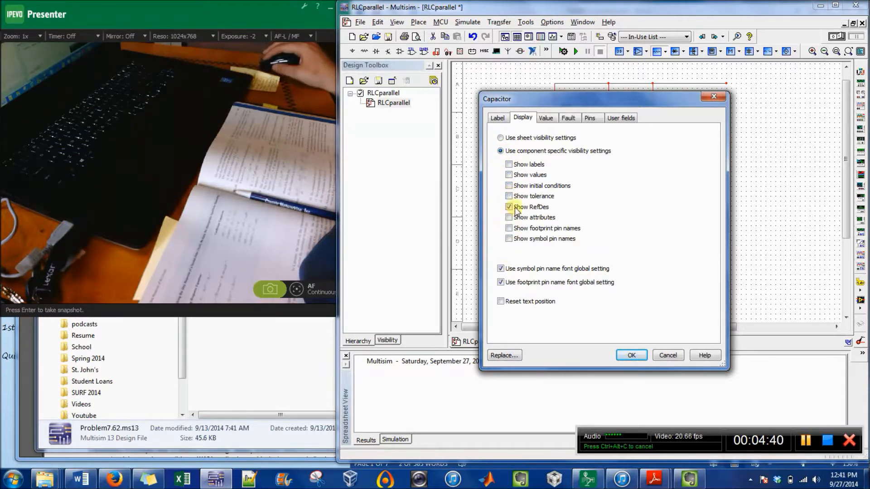
left_click(497, 118)
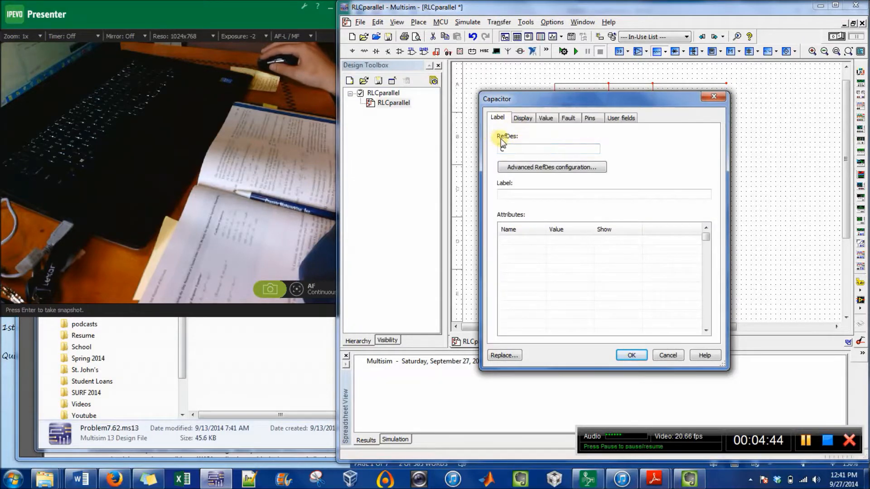
type("C")
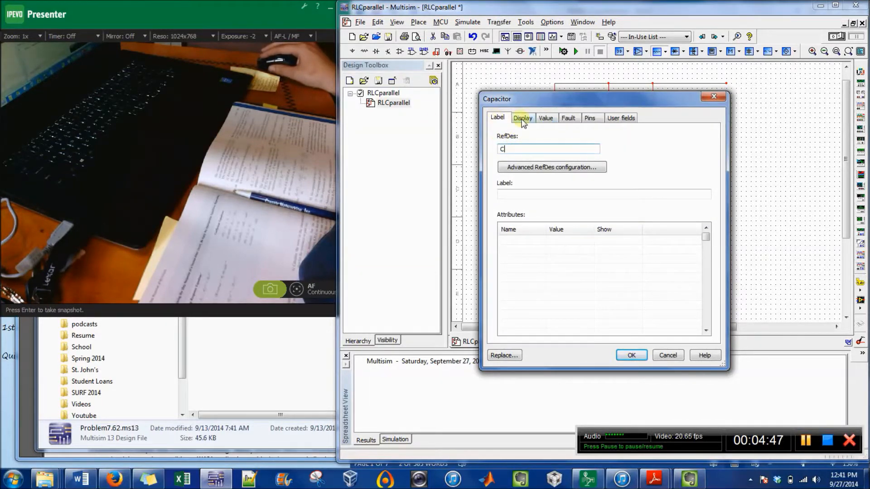
left_click(522, 118)
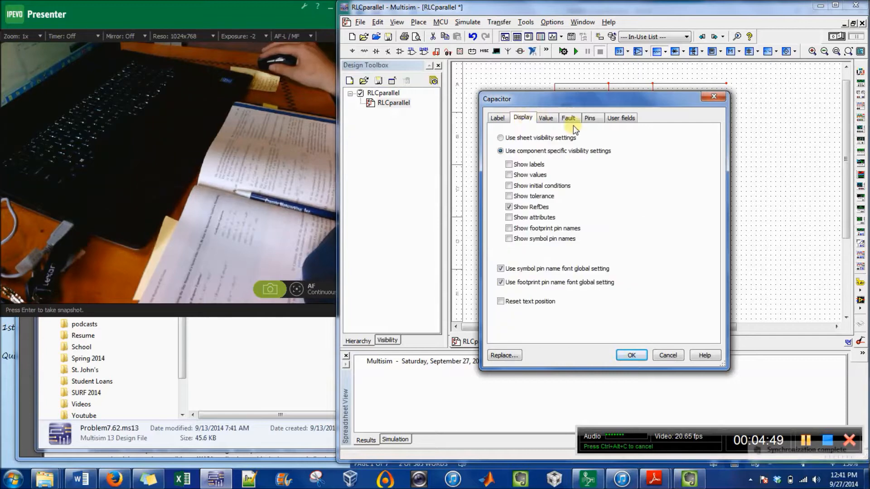
left_click(631, 355)
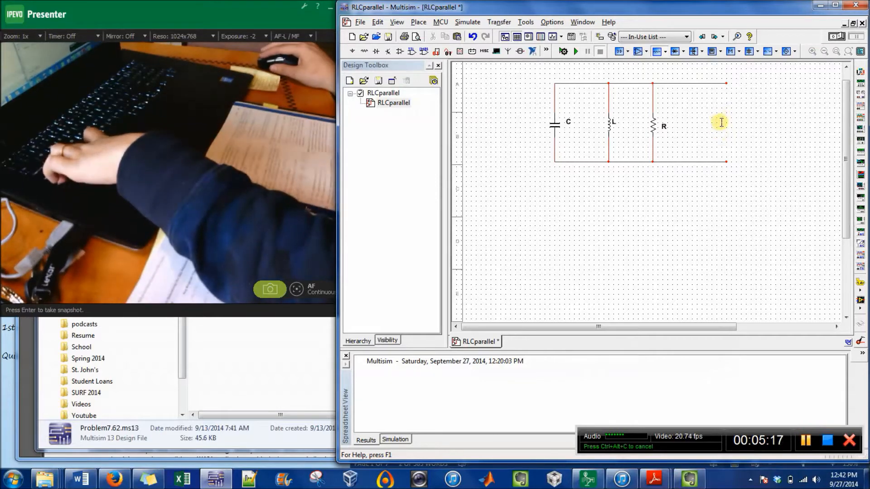
Place a 'V' text label to the right of the parallel C, L, R branches
left_click(721, 122)
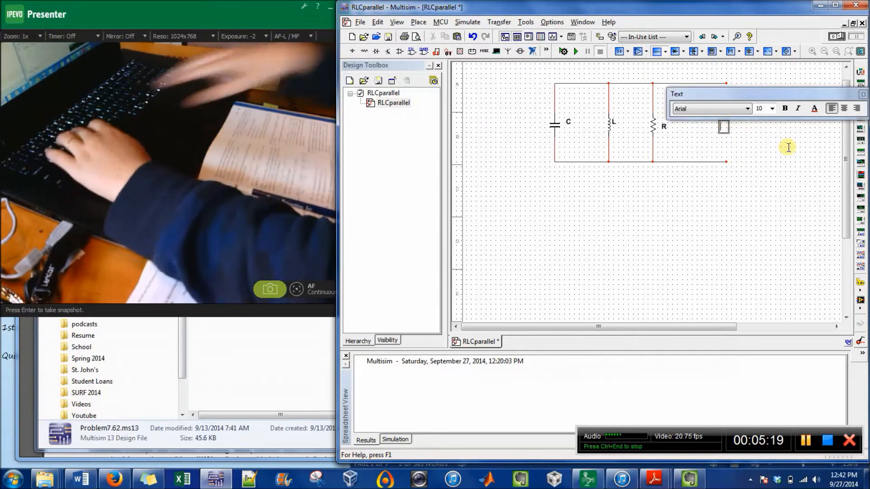
type("C")
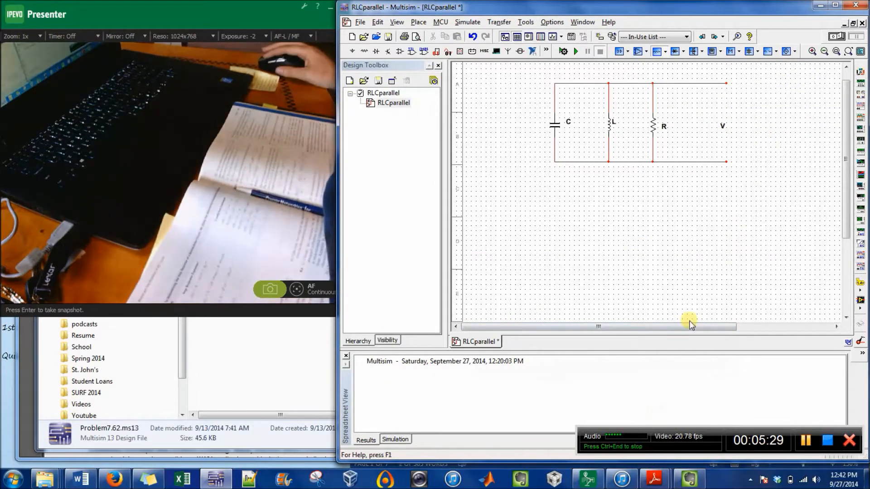
mouse_move(532, 169)
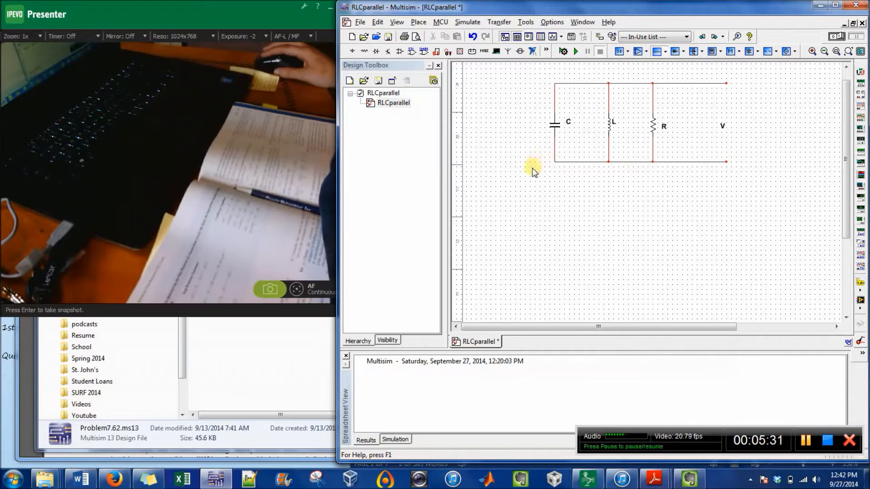
right_click(532, 168)
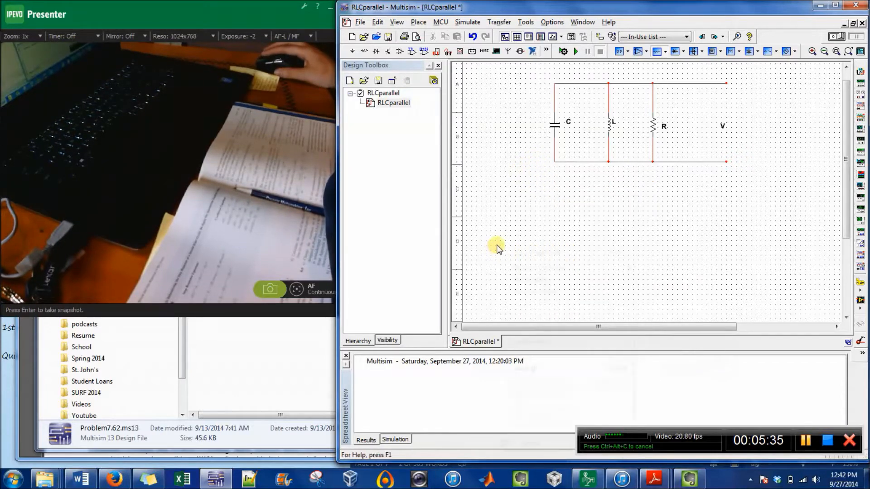
Turn off the workspace grid in the schematic sheet properties
right_click(497, 247)
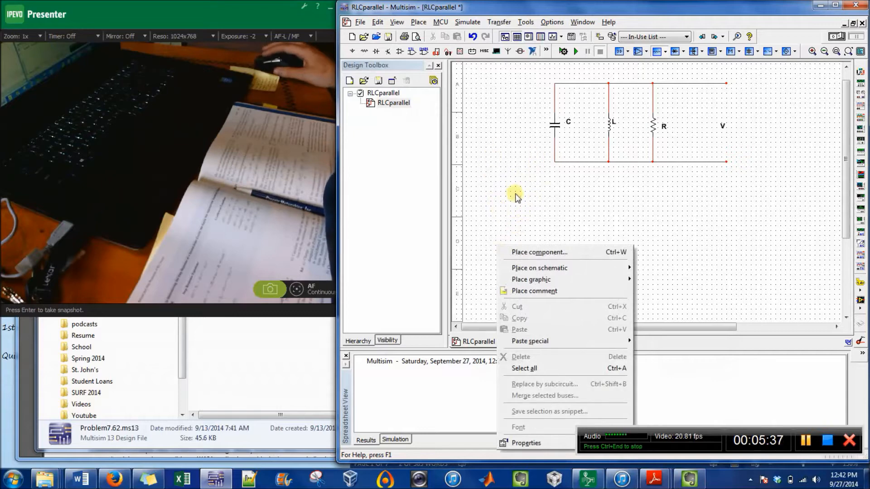
mouse_move(526, 443)
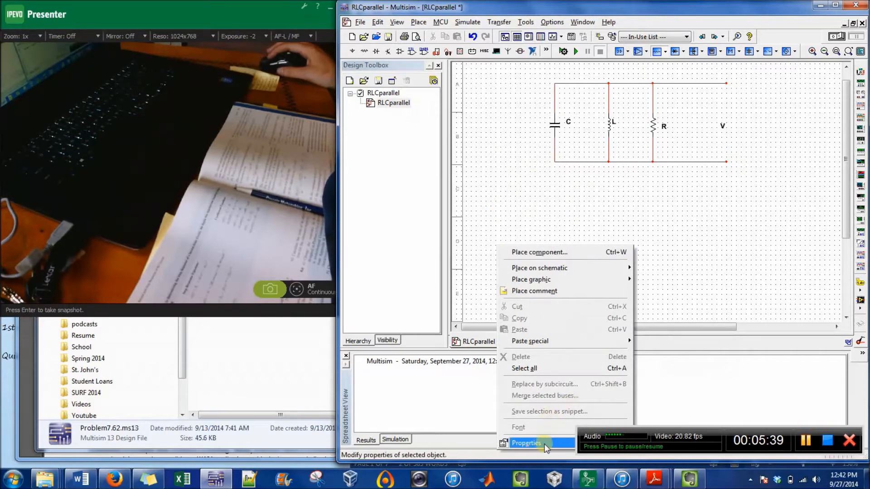
left_click(526, 443)
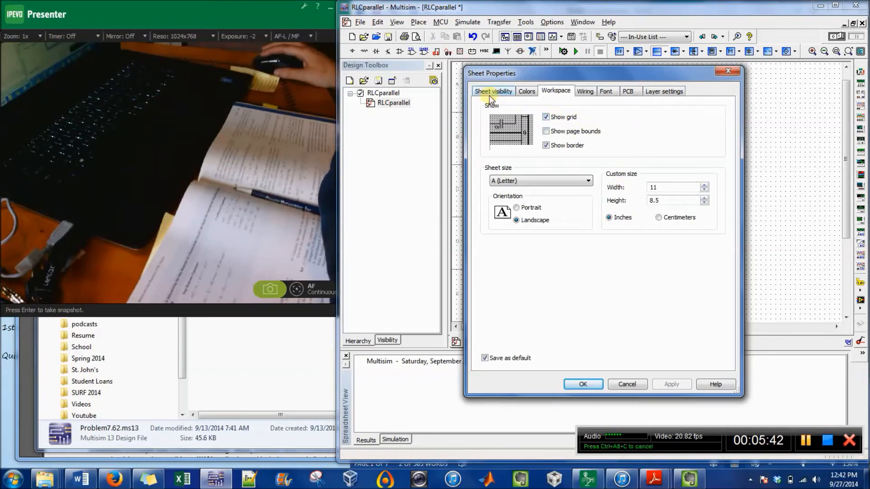
left_click(525, 91)
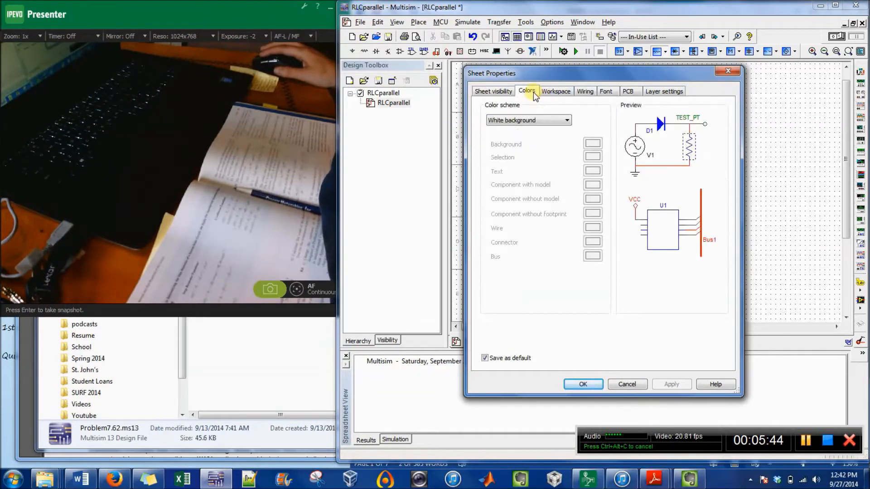
left_click(556, 91)
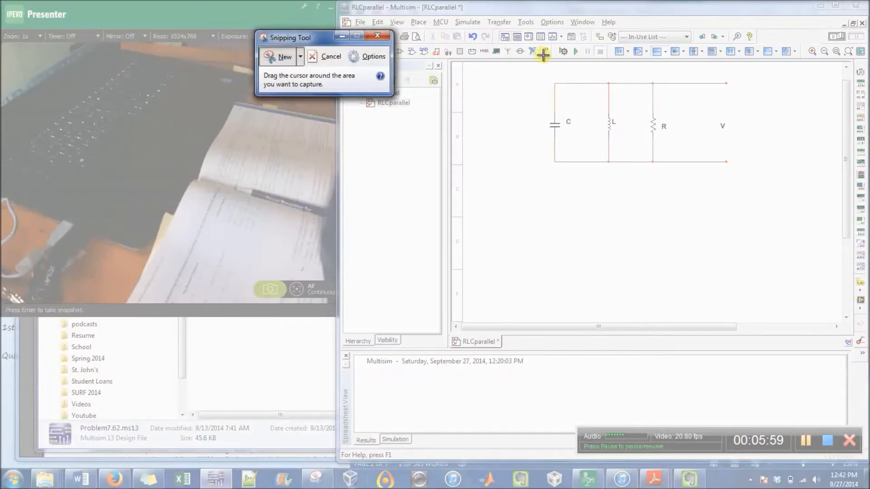
Snip the C, L, R circuit area and return to the Word homework
left_click_drag(543, 54, 751, 178)
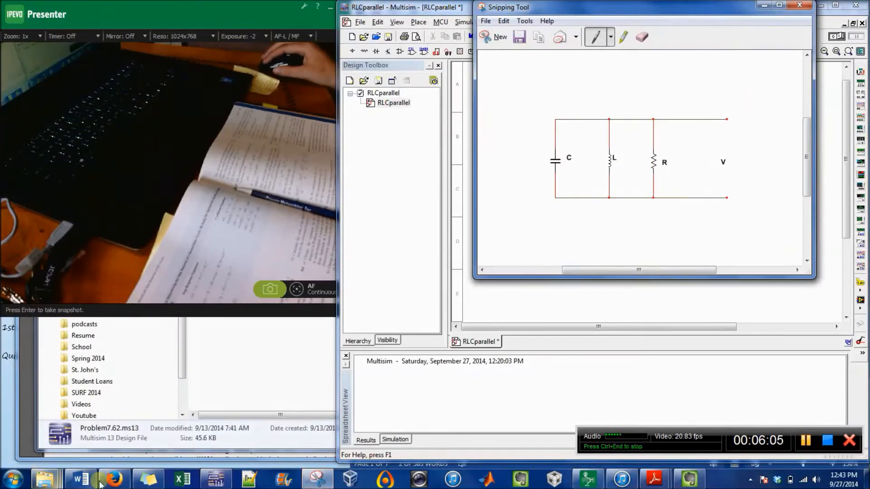
left_click(79, 478)
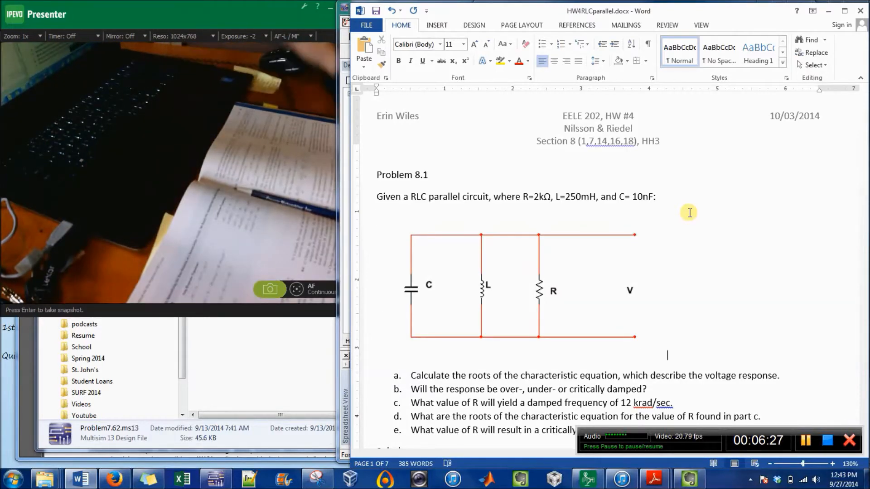
Insert a downward arrow shape beside the capacitor branch after Problem 8.1
left_click(521, 286)
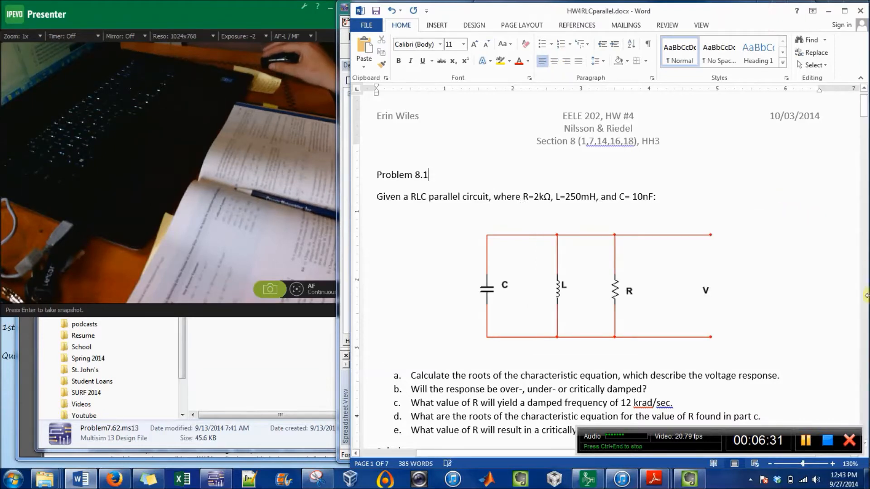
scroll("down", 3)
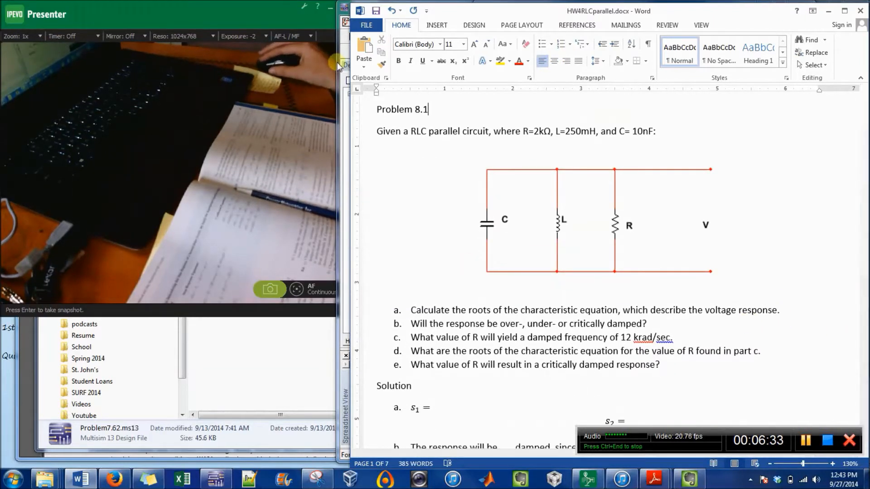
left_click(437, 25)
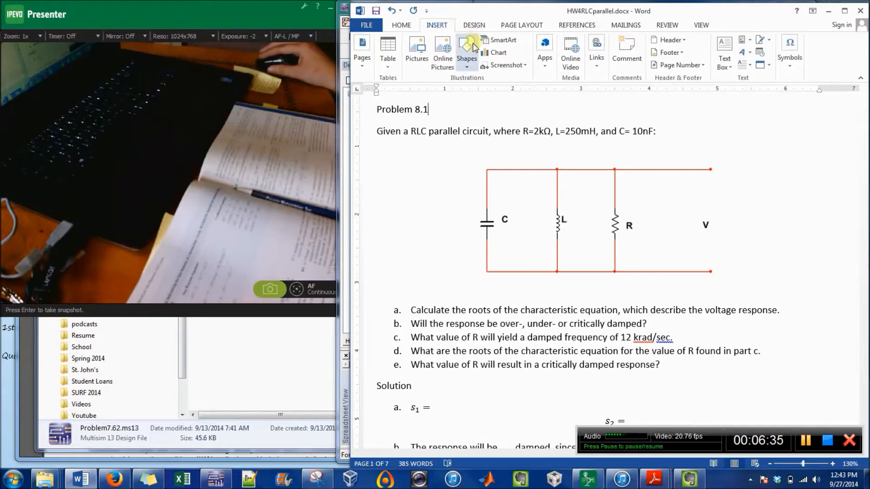
left_click(467, 50)
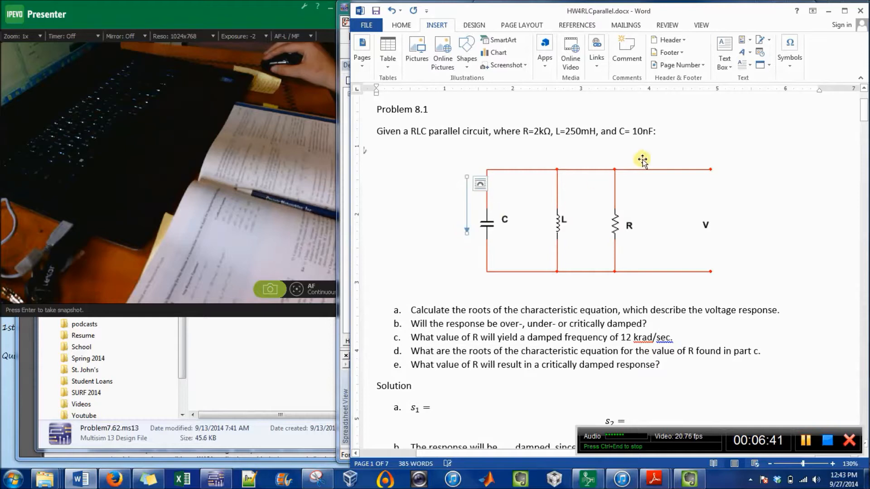
left_click(642, 160)
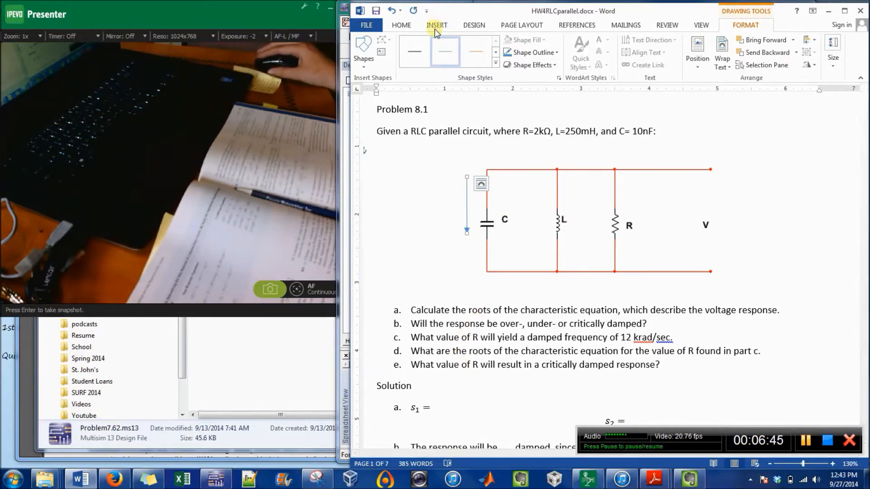
Draw a second branch arrow beside the inductor and apply a line style
left_click(467, 52)
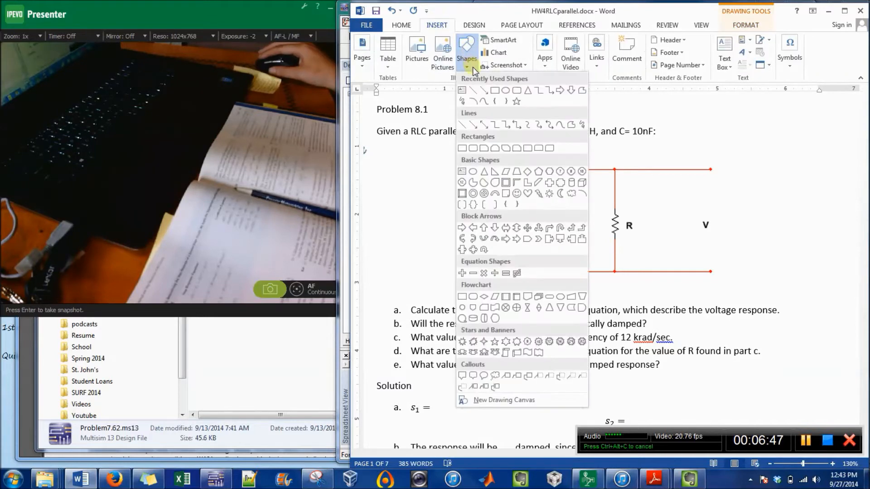
mouse_move(484, 90)
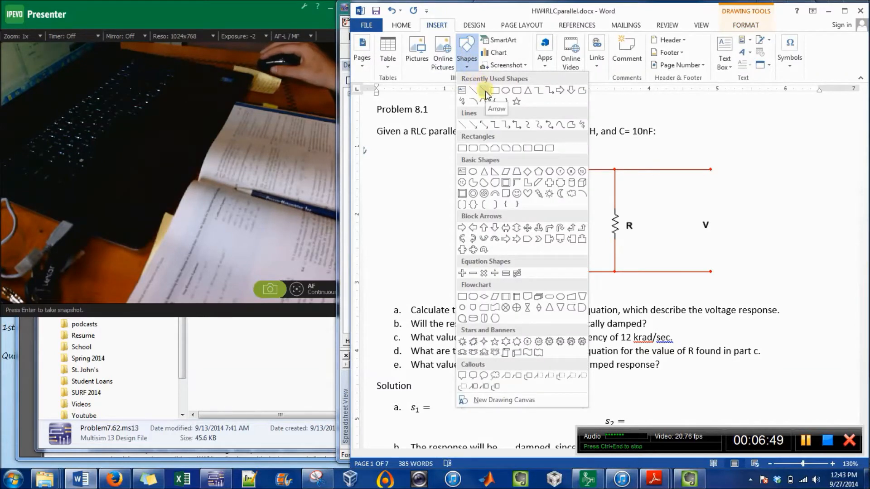
left_click(484, 90)
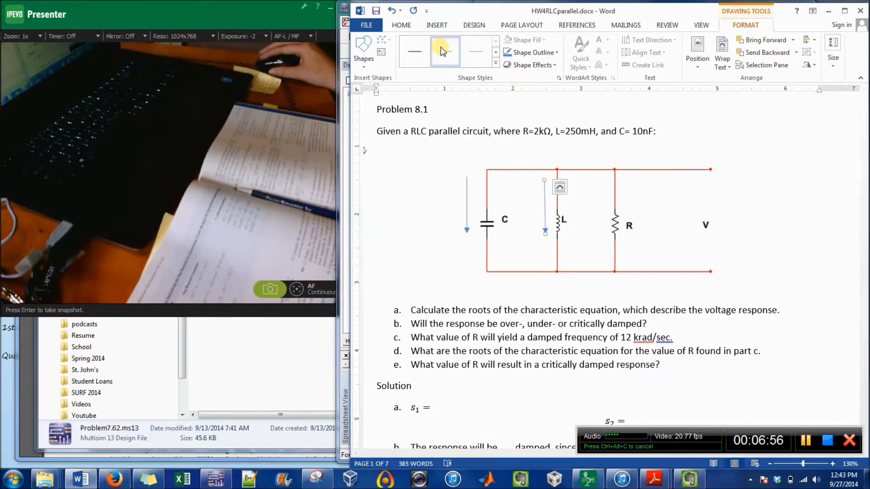
left_click(466, 52)
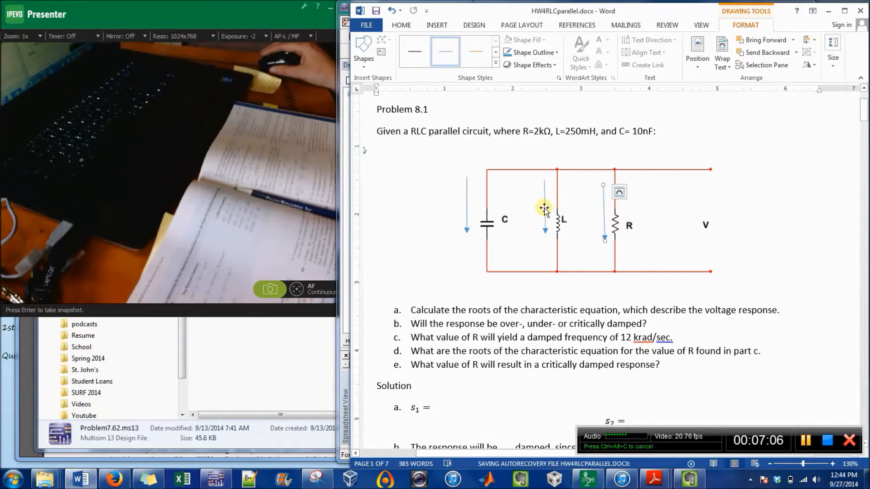
Set the inductor arrow's 3-D Z Rotation to 359° so it points straight down
right_click(544, 208)
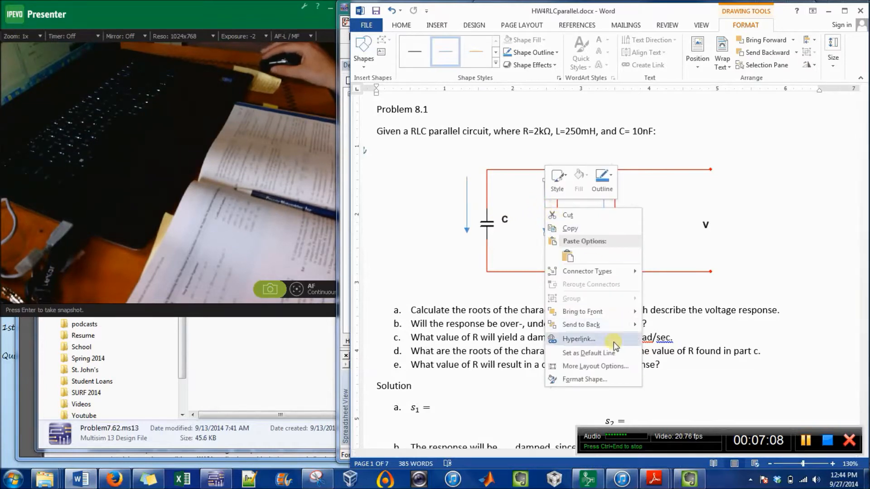
left_click(585, 379)
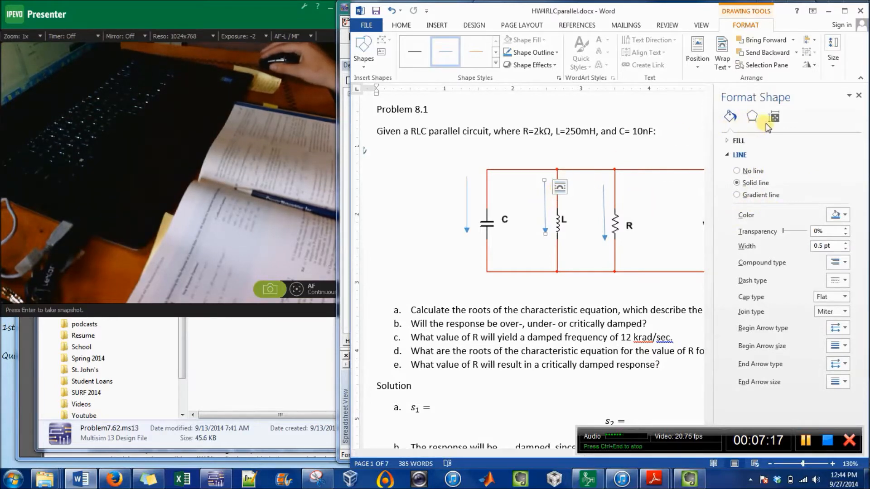
left_click(774, 117)
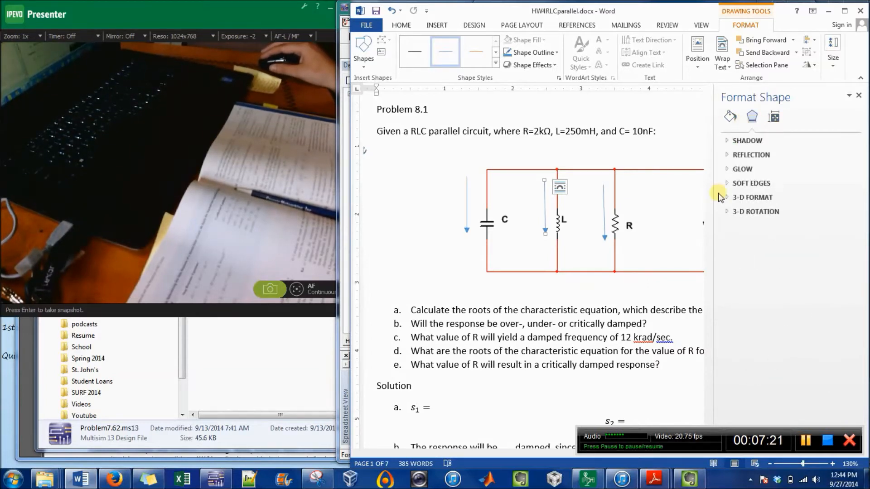
left_click(755, 212)
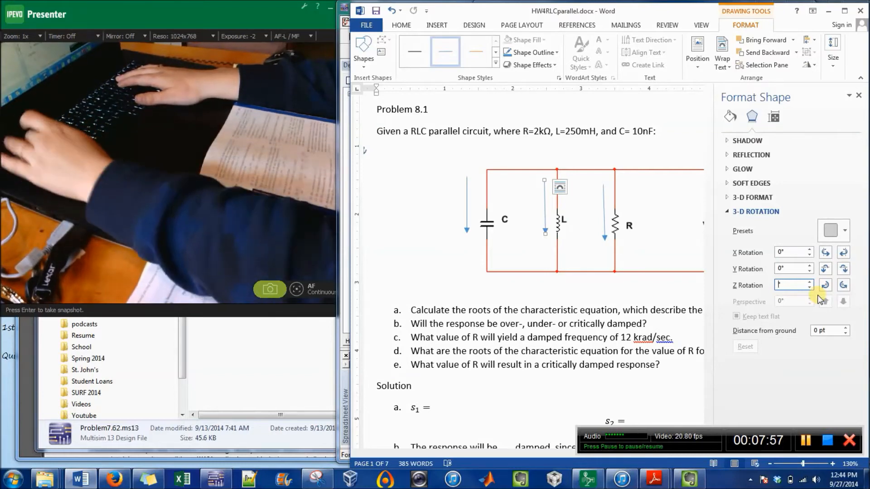
type("35°")
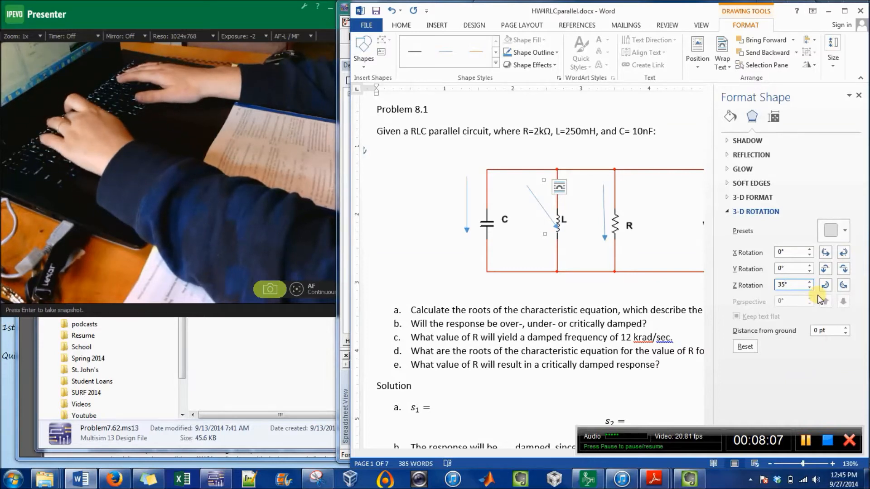
type("357")
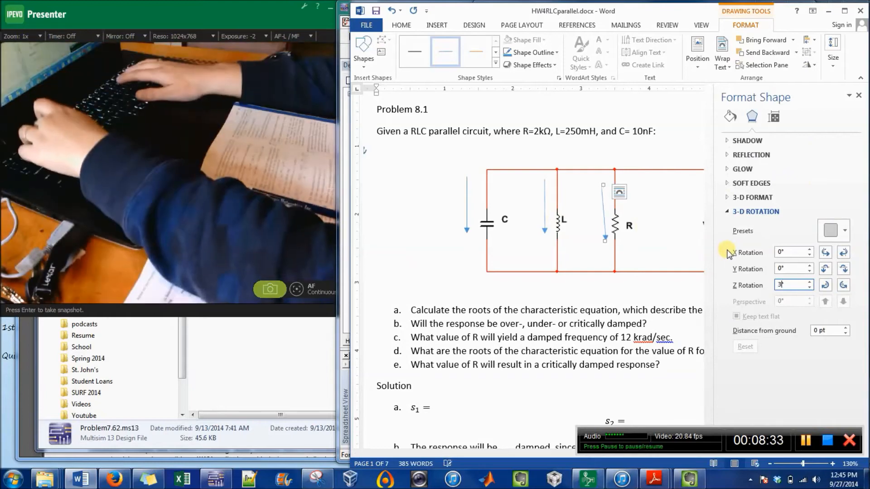
type("359")
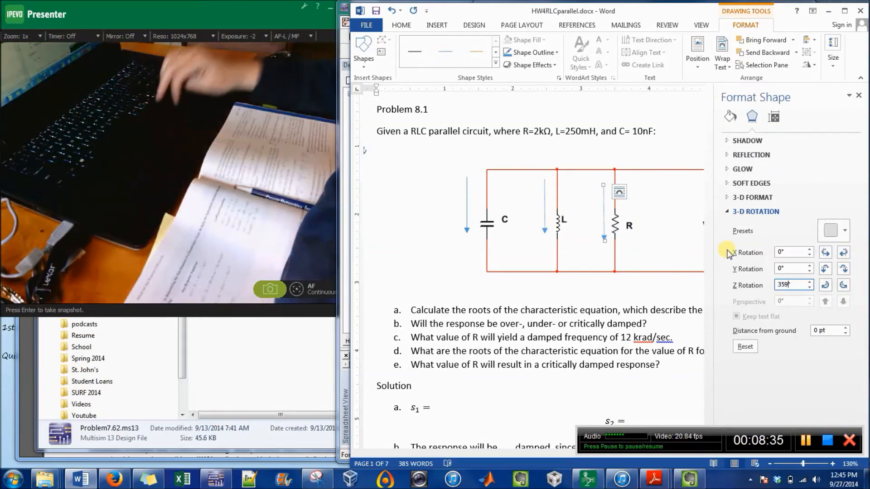
left_click(401, 25)
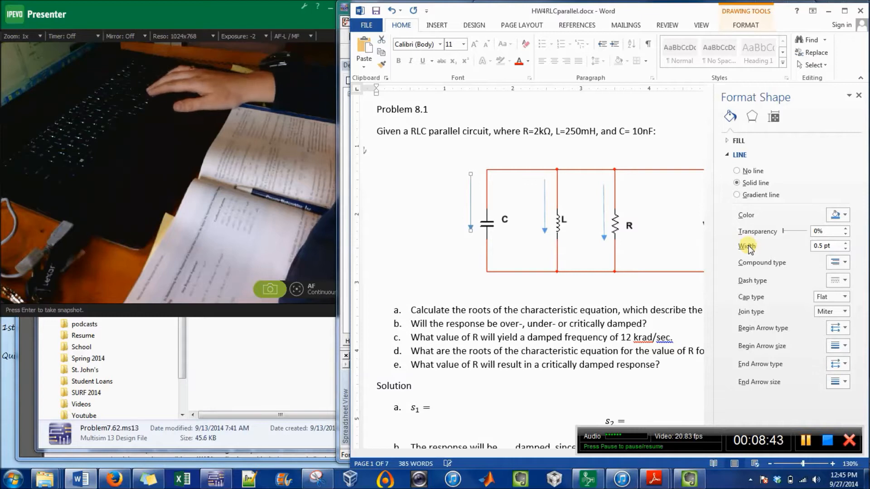
Select the capacitor branch arrow and start inserting a text box
left_click(554, 225)
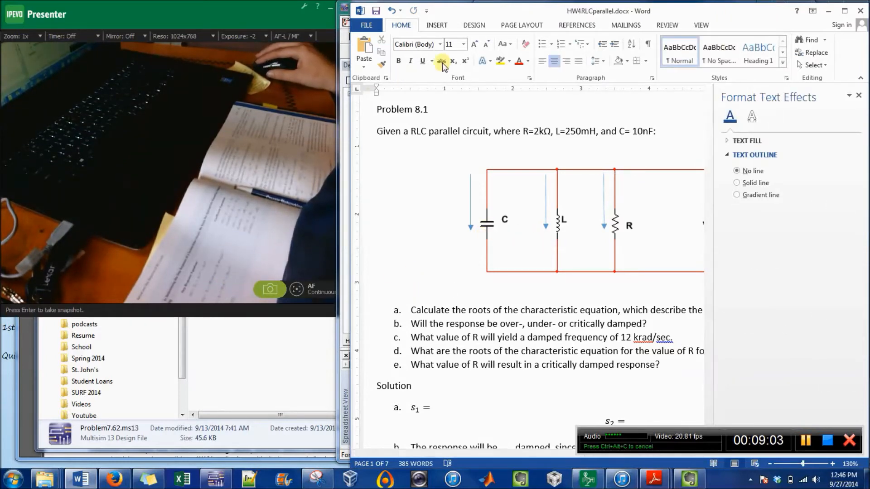
left_click(436, 25)
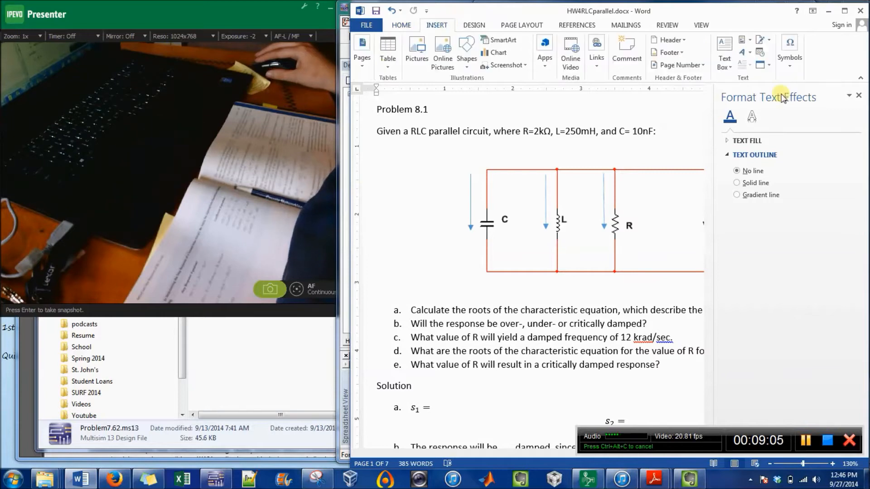
left_click(724, 52)
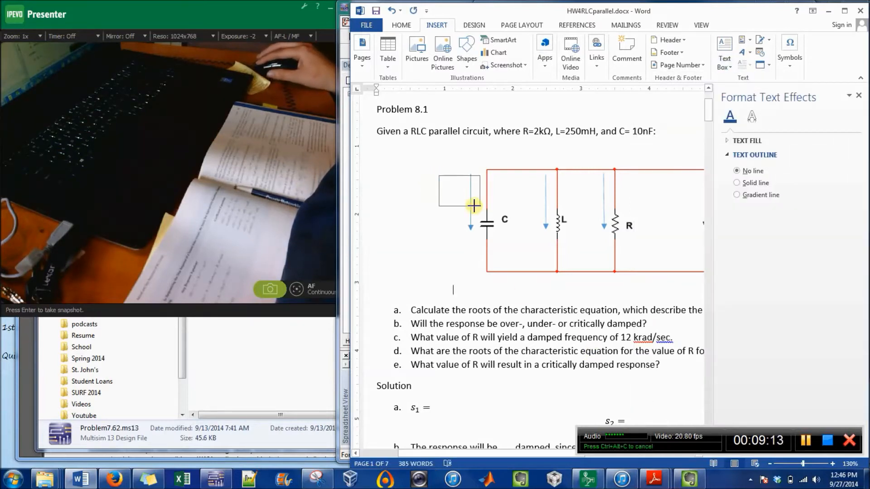
Draw a label text box beside the capacitor arrow and adjust its text fill and outline
left_click(453, 191)
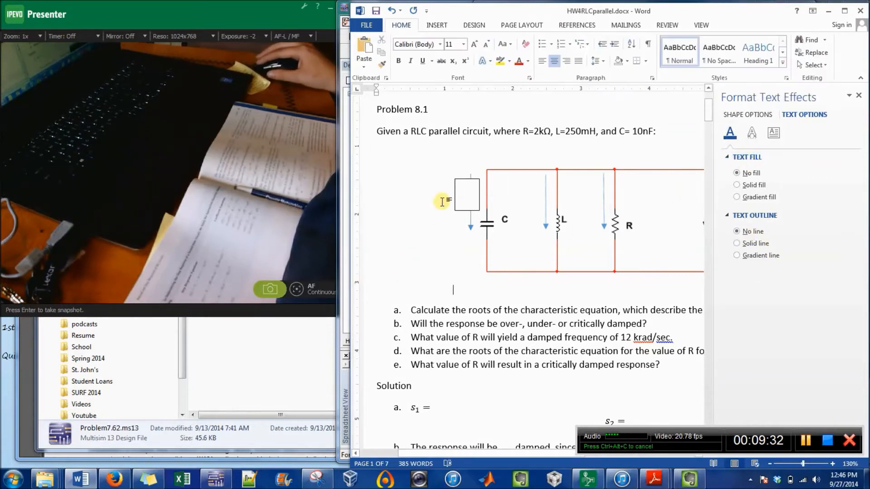
left_click(467, 195)
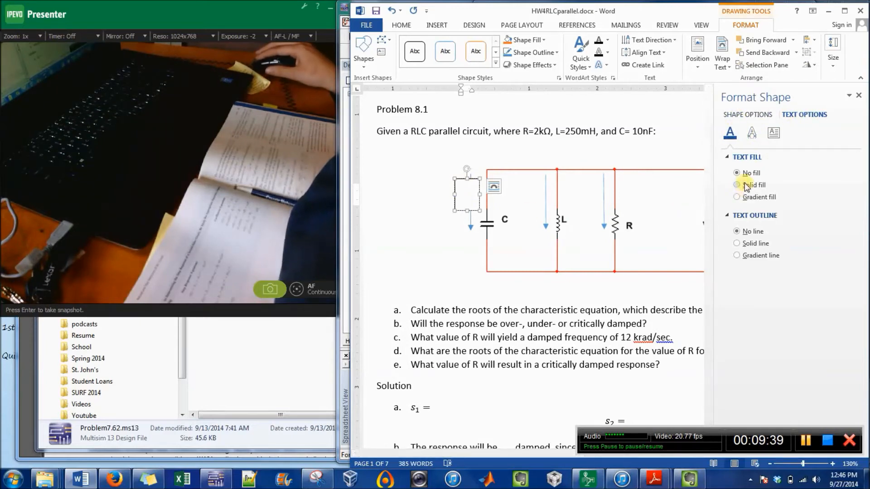
left_click(736, 185)
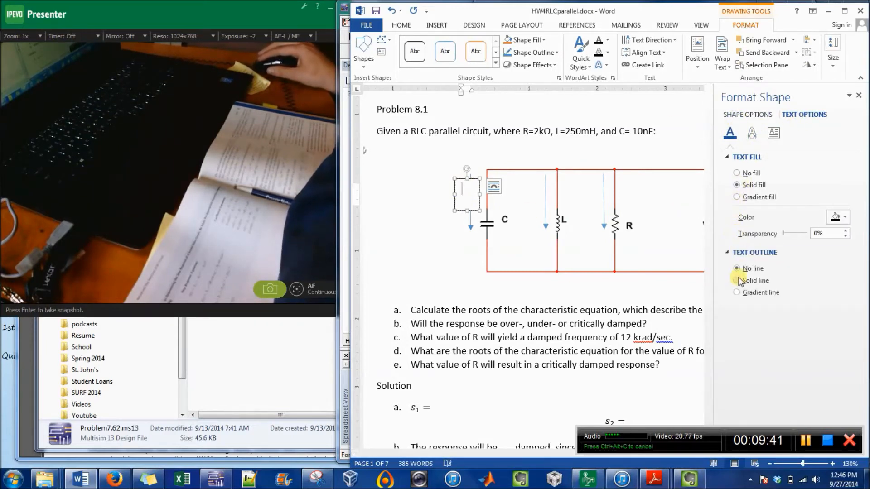
left_click(737, 280)
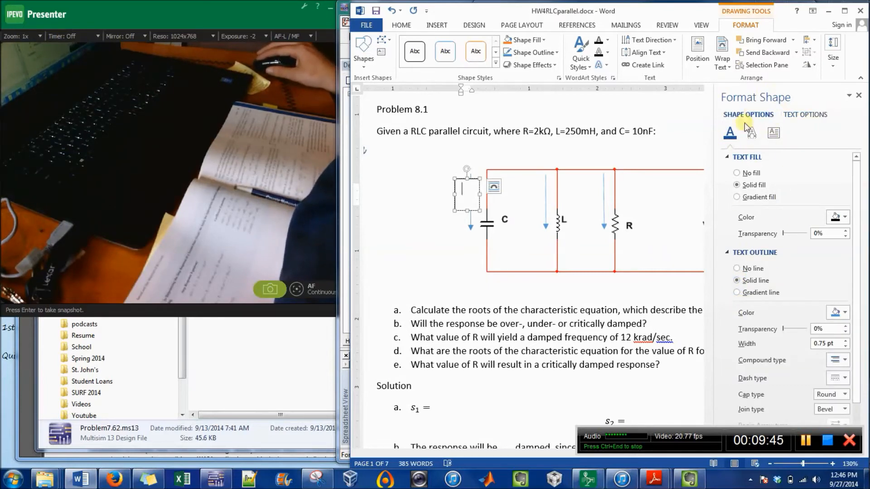
left_click(729, 133)
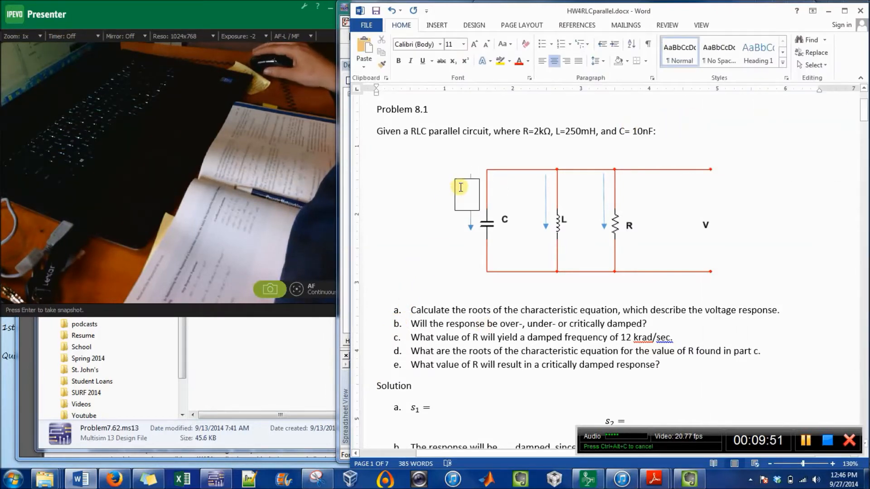
Set the label box's Fill to No fill and Line to No line
right_click(467, 195)
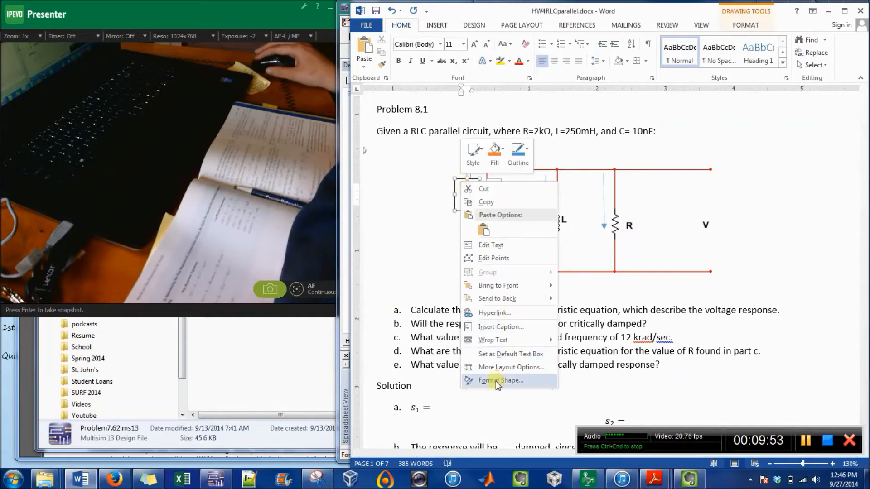
left_click(501, 381)
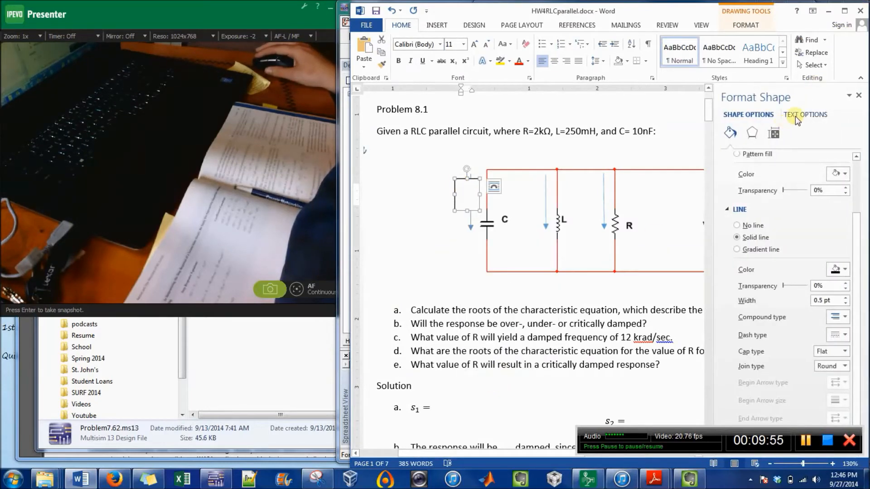
left_click(730, 133)
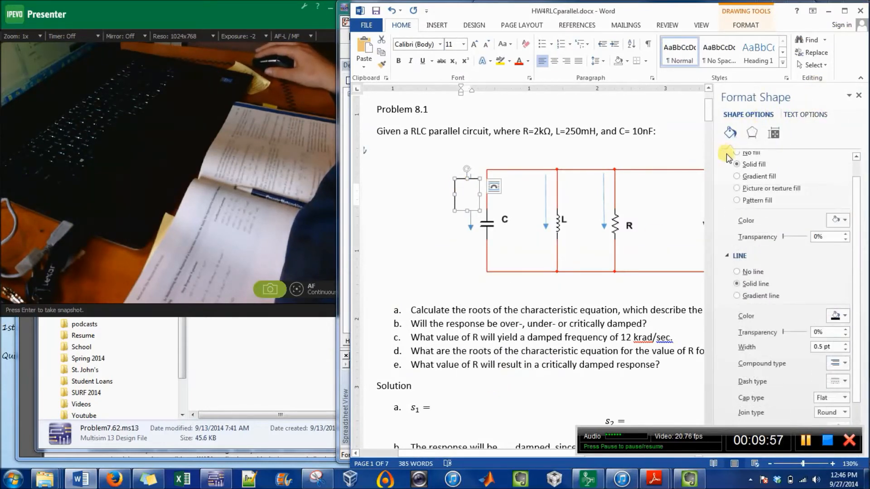
left_click(737, 172)
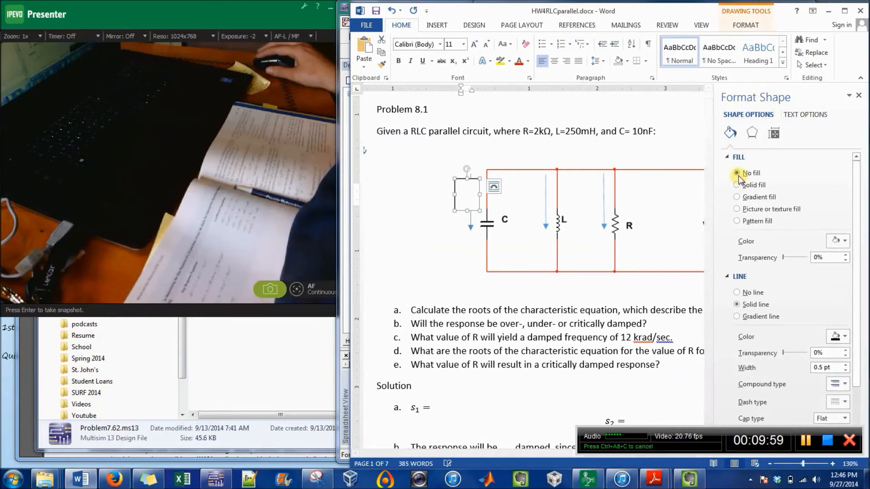
left_click(737, 256)
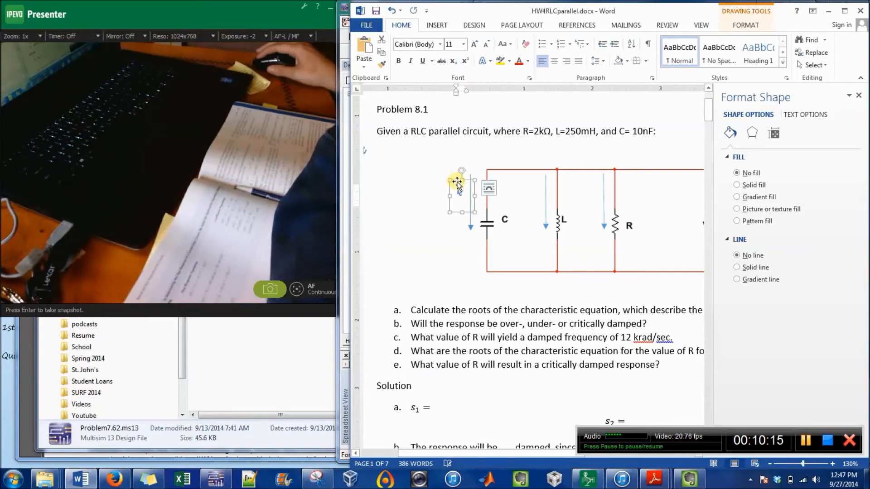
Copy the iC label and paste a copy beside the resistor's arrow
right_click(458, 181)
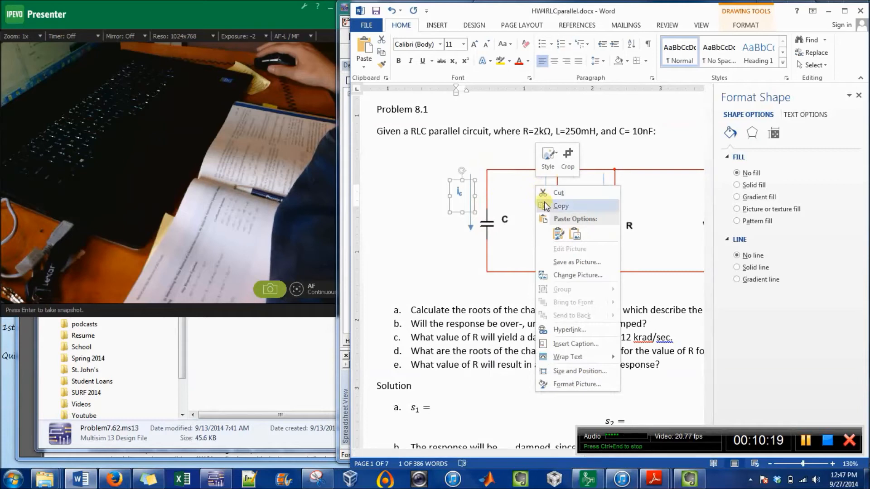
left_click(561, 206)
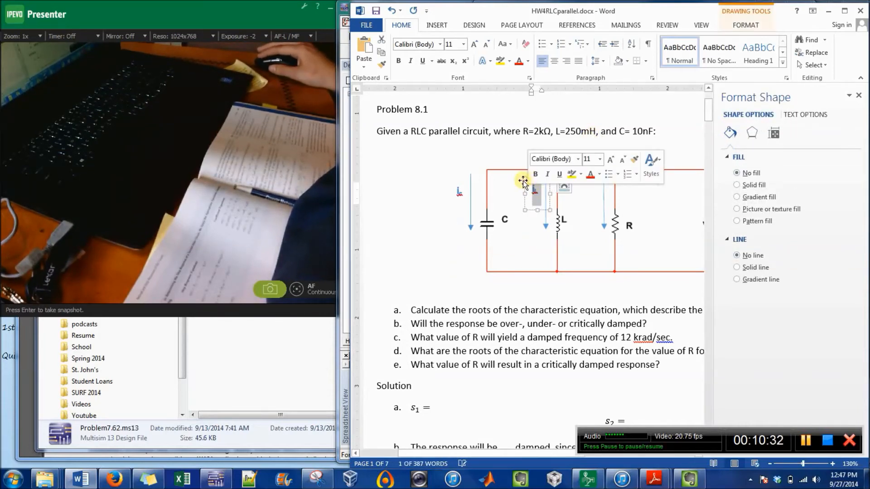
right_click(535, 191)
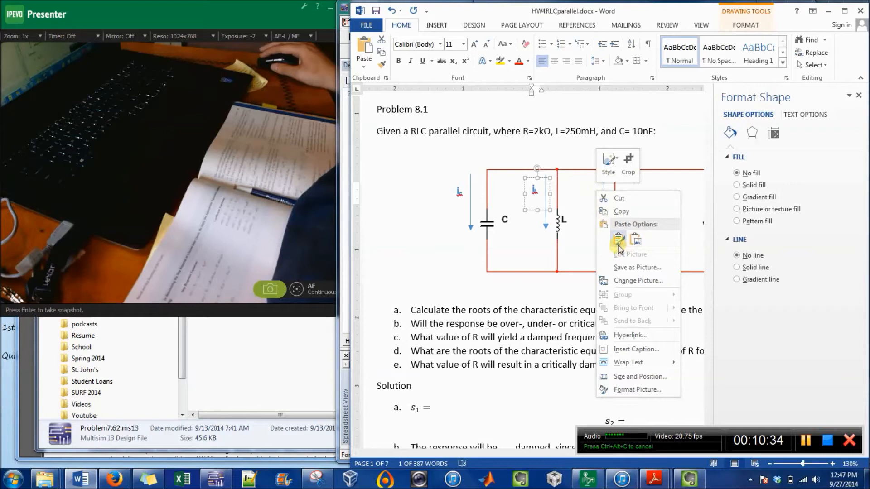
left_click(618, 245)
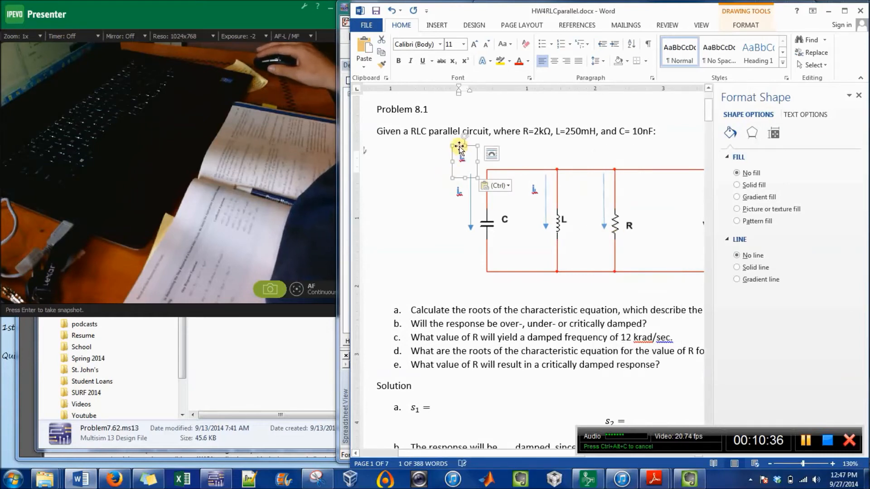
left_click_drag(459, 153, 596, 183)
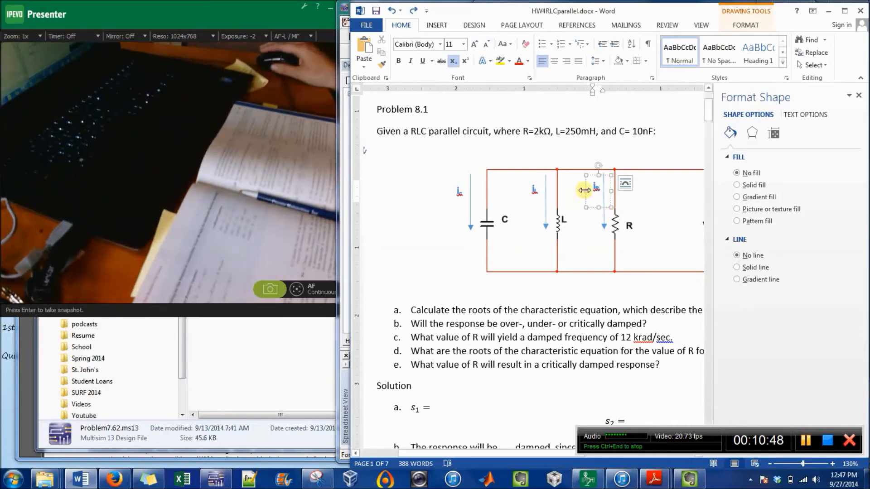
Ignore the spelling flag on the copied label and open further label context menus
right_click(596, 183)
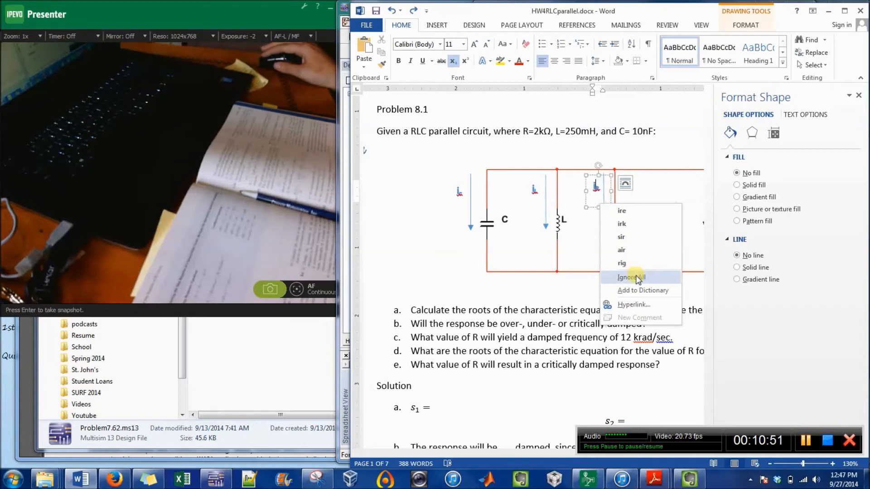
left_click(631, 277)
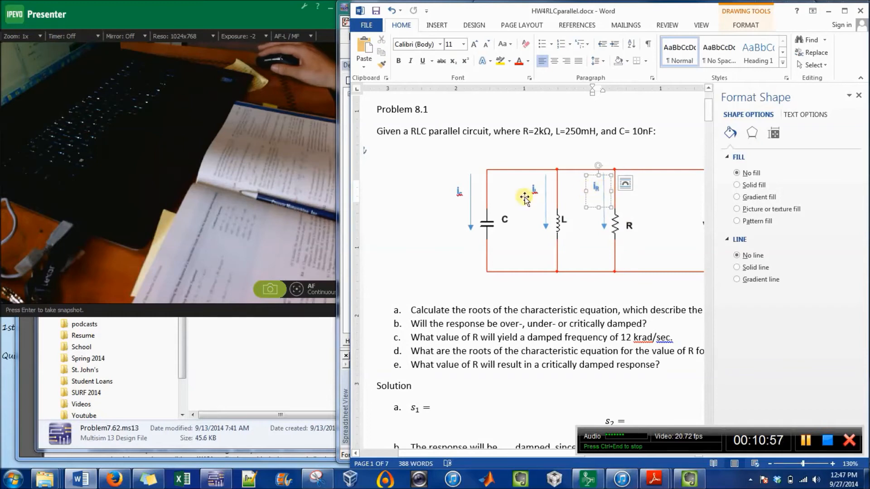
right_click(533, 200)
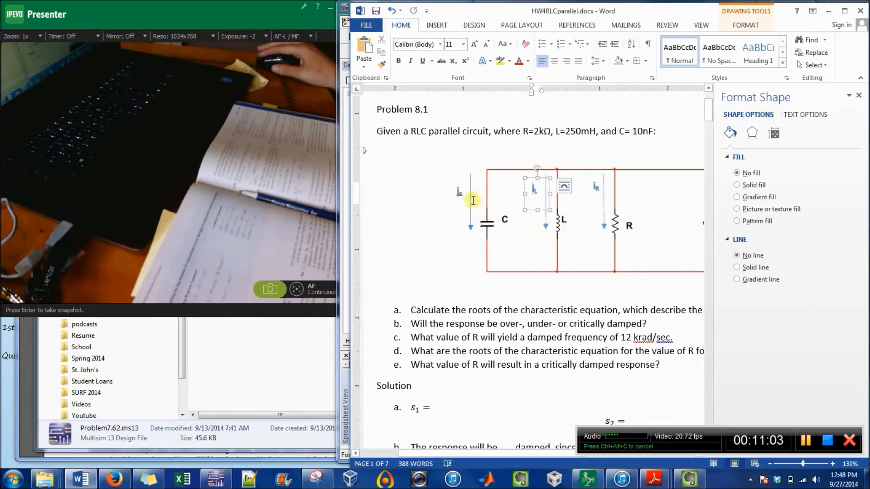
right_click(470, 191)
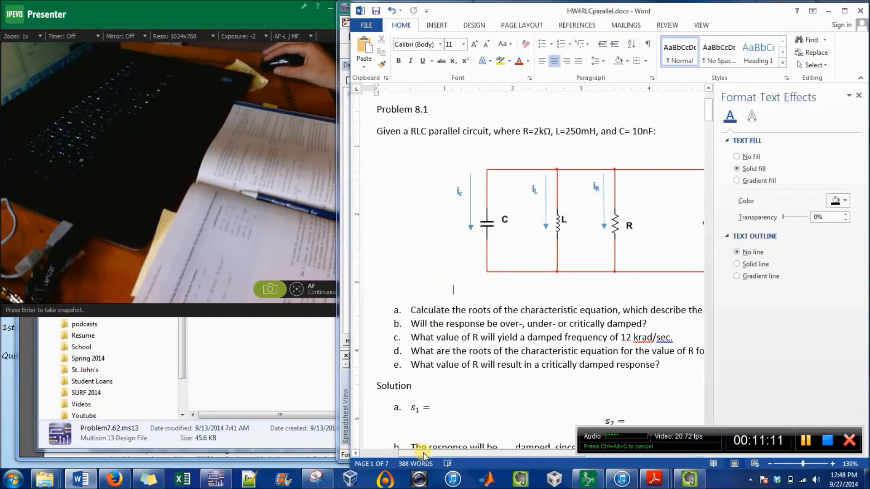
Draw a tall text box over the V label and type a plus sign at its top
scroll("right", 3)
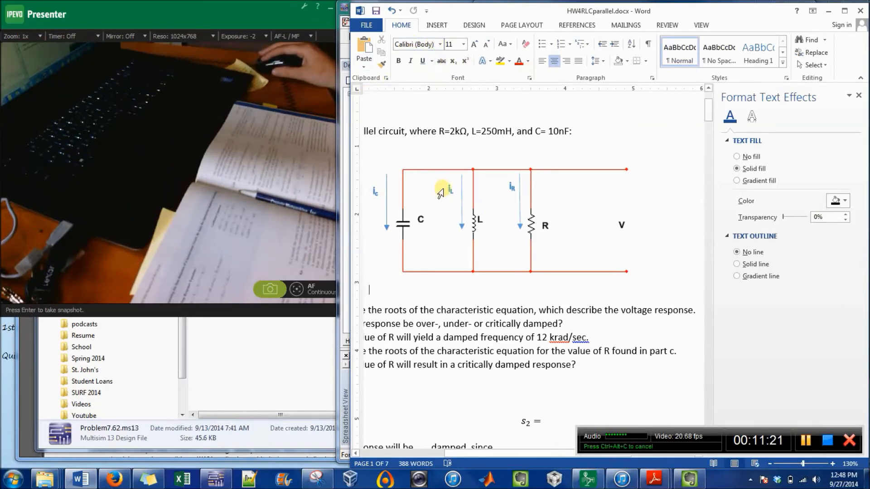
left_click(511, 186)
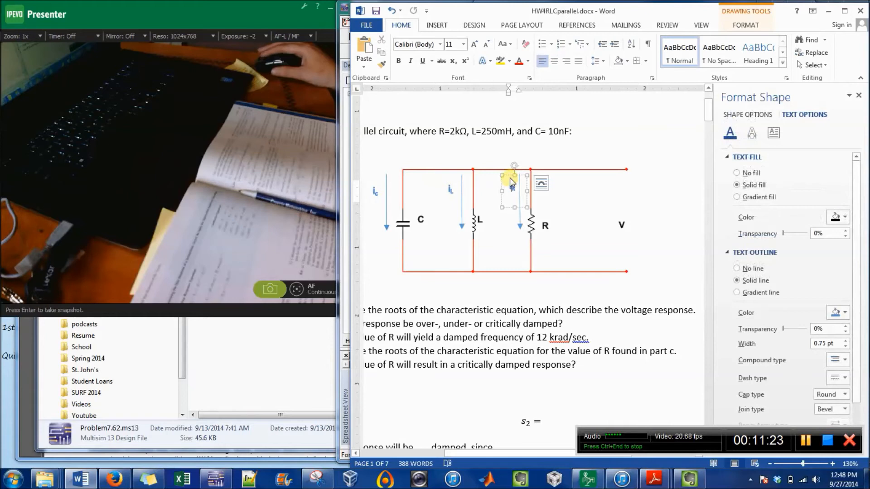
left_click(437, 25)
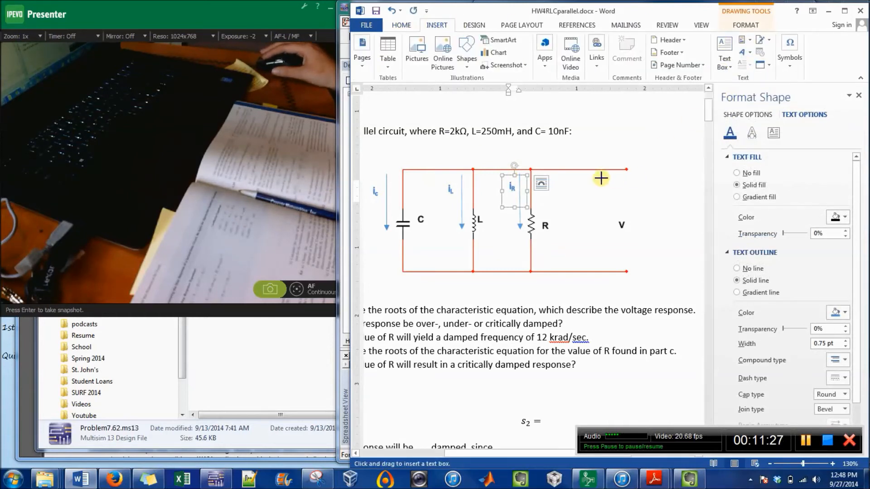
left_click_drag(601, 178, 635, 260)
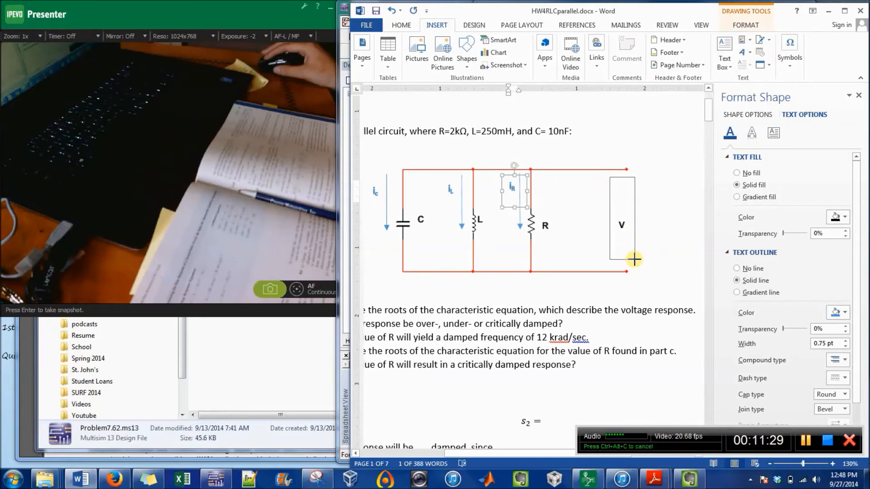
left_click(737, 269)
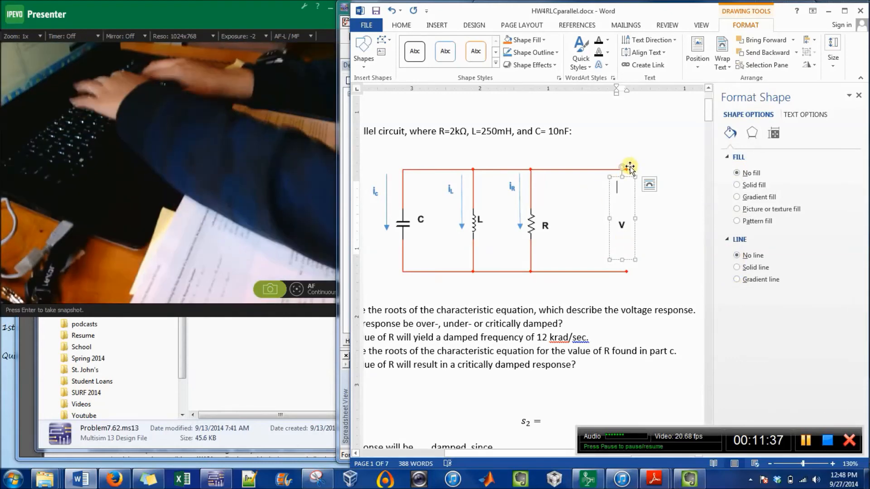
type("+")
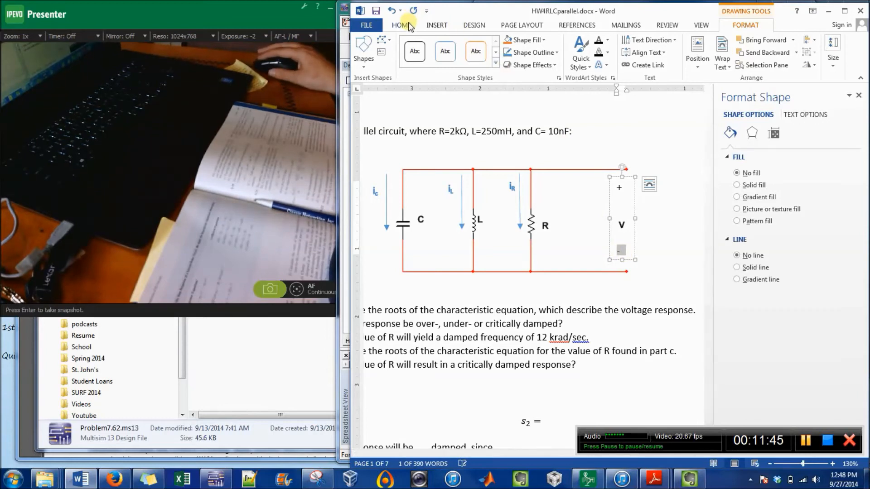
left_click(401, 25)
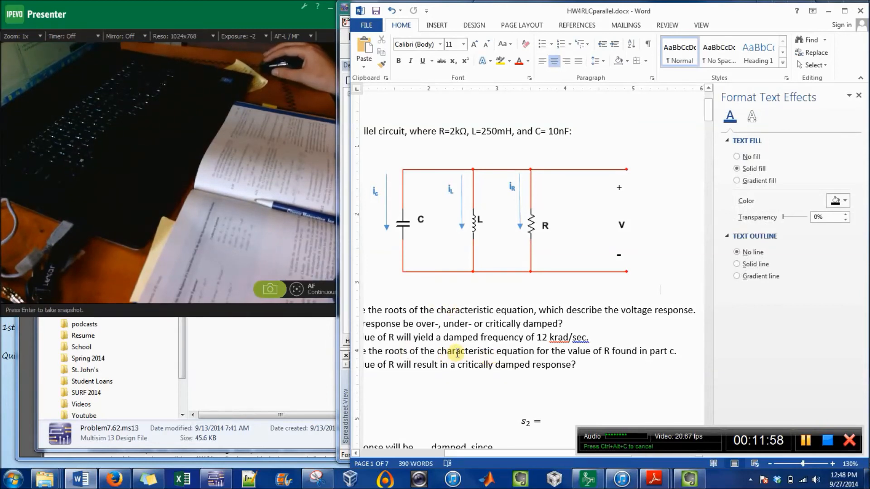
left_click(484, 169)
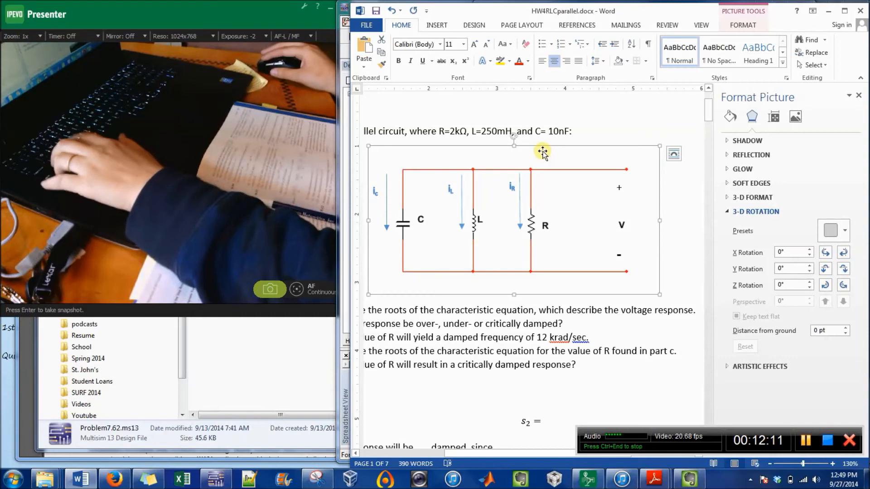
right_click(542, 151)
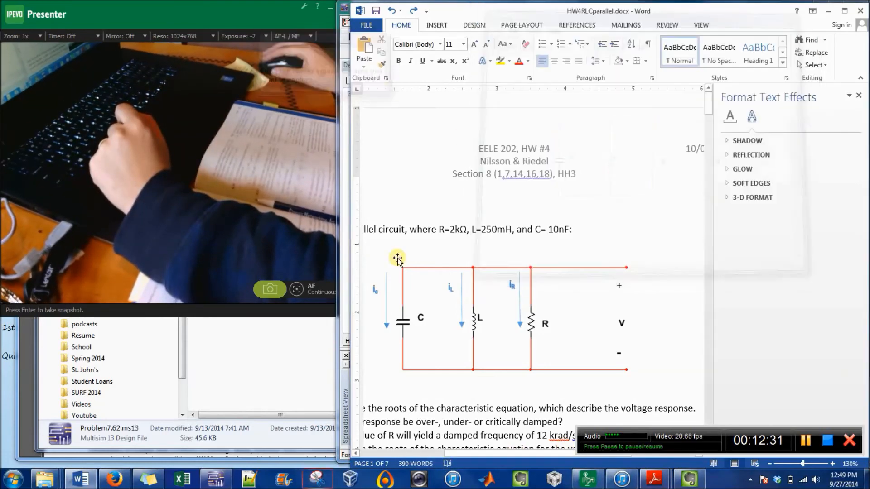
Snip the whole labelled circuit area, retaking the first flawed capture
left_click(688, 479)
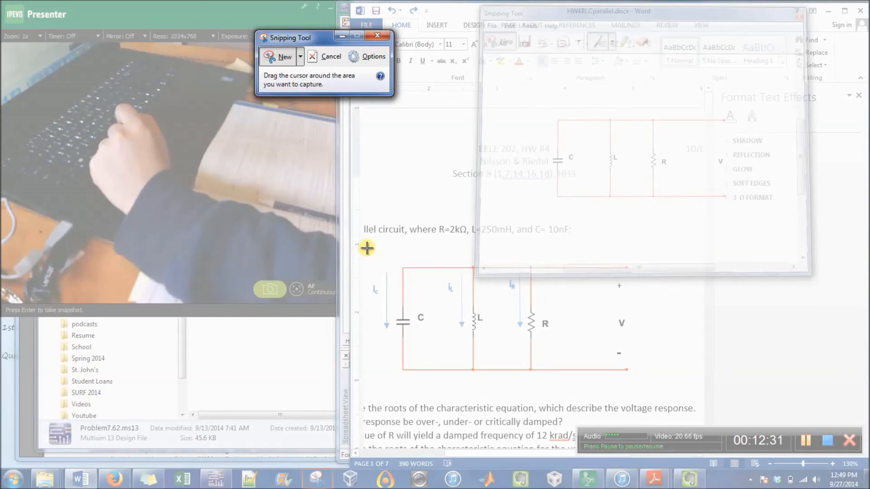
left_click_drag(367, 247, 659, 382)
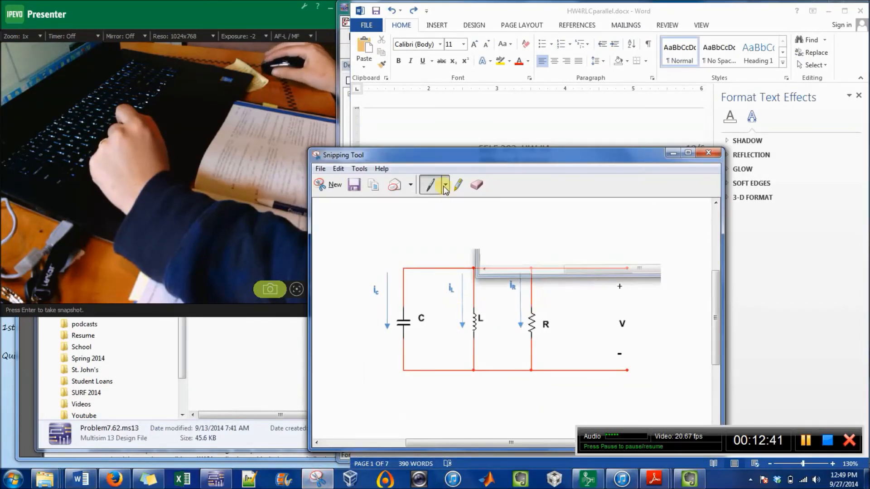
left_click(335, 185)
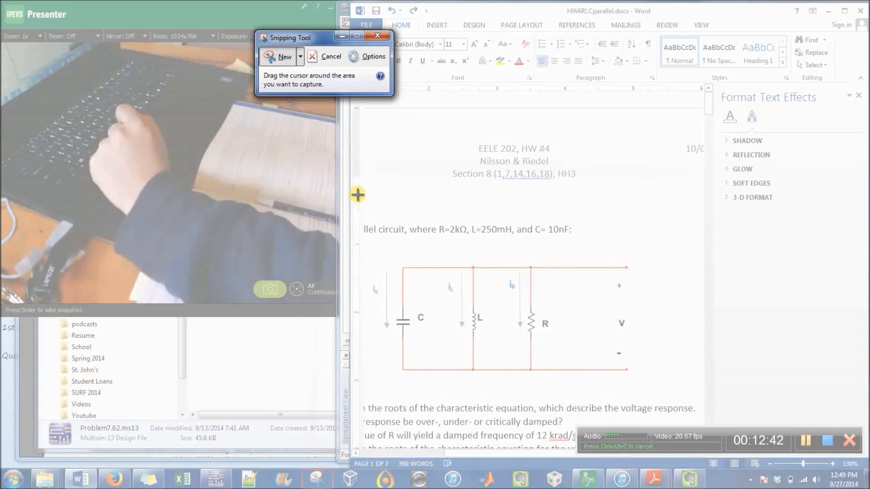
mouse_move(366, 247)
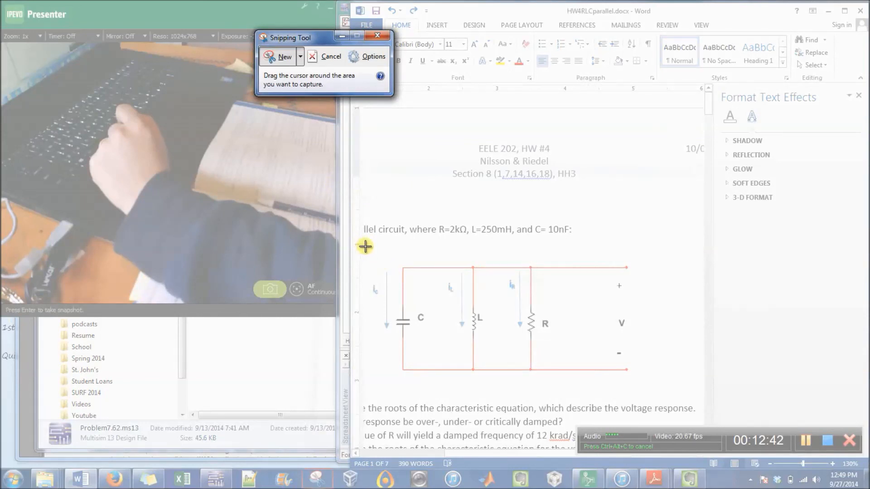
left_click_drag(365, 246, 672, 384)
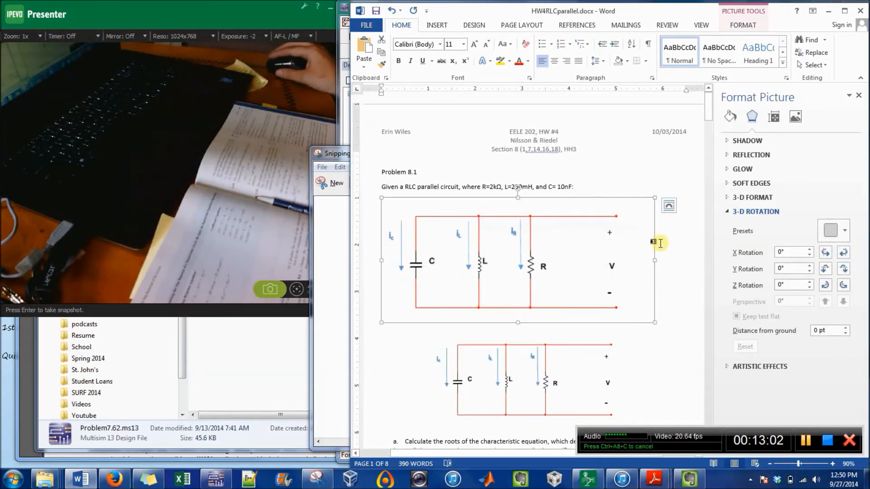
mouse_move(472, 269)
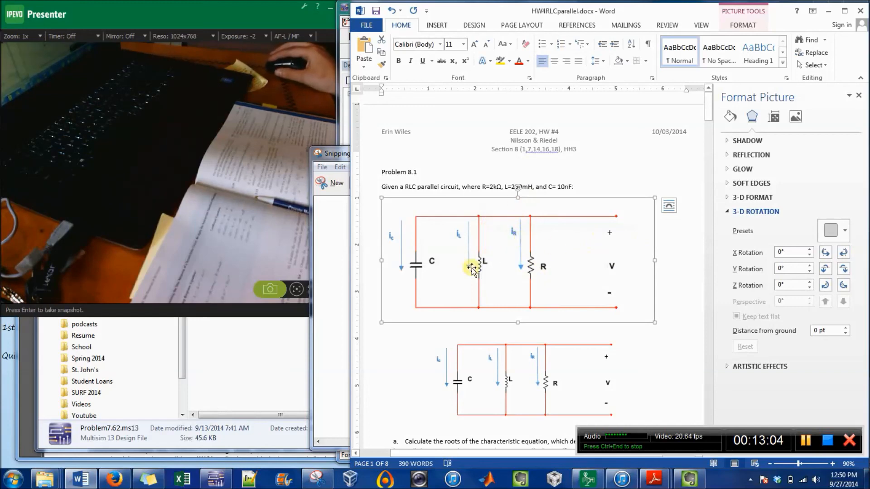